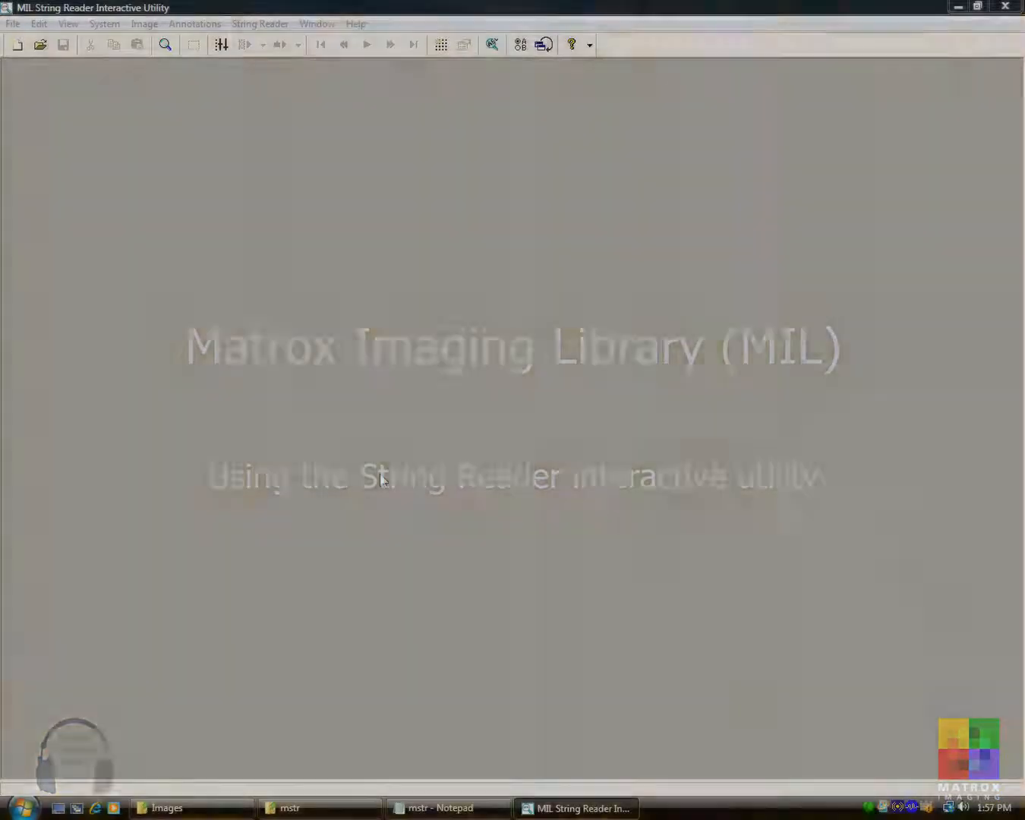
Step: Open the QcPlates image of twelve Québec licence plates from the Images folder
left_click(12, 24)
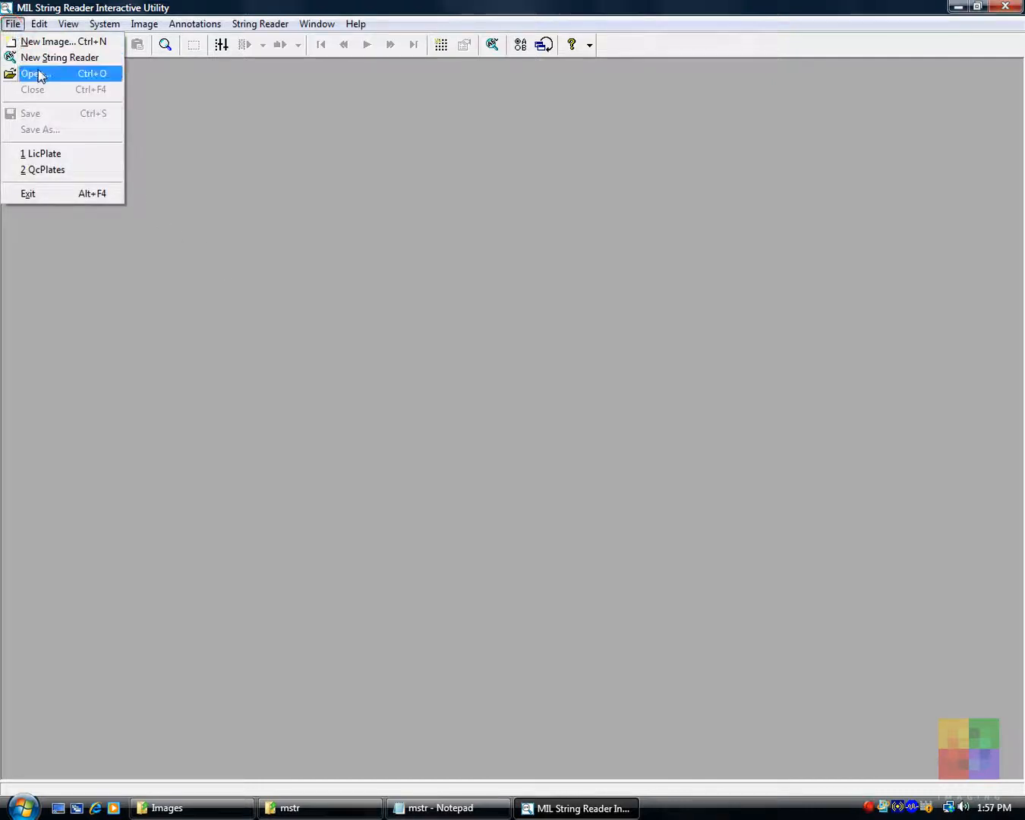
left_click(33, 74)
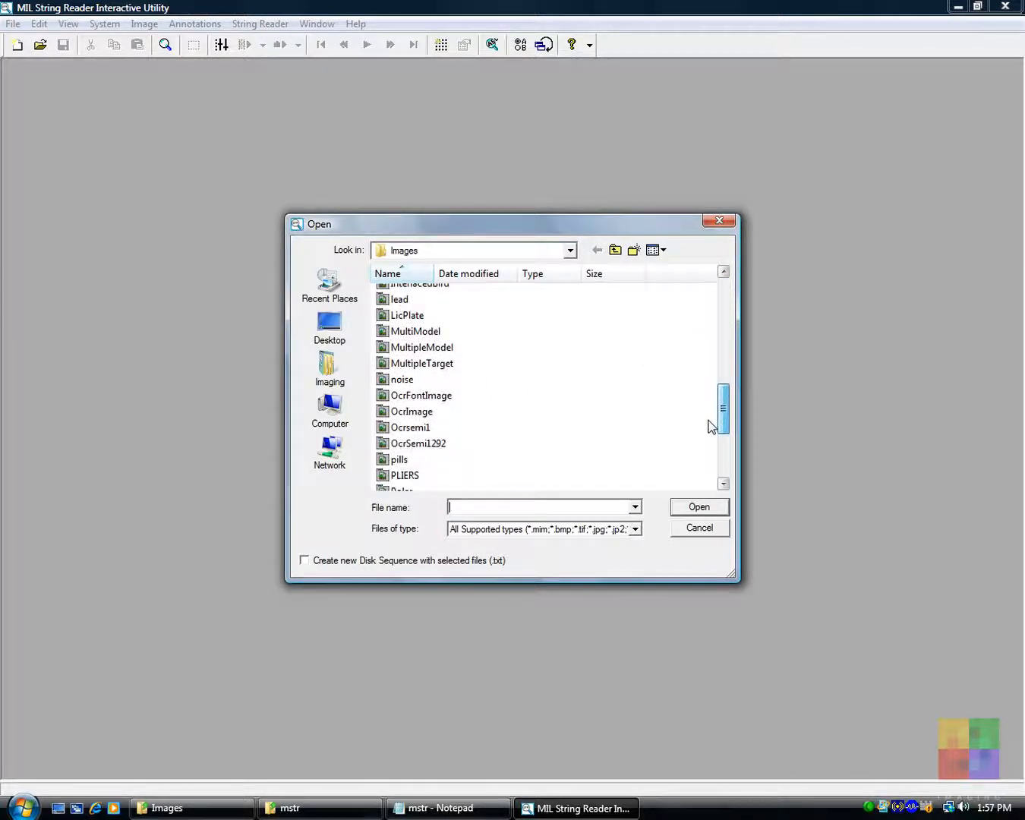
scroll("down", 3)
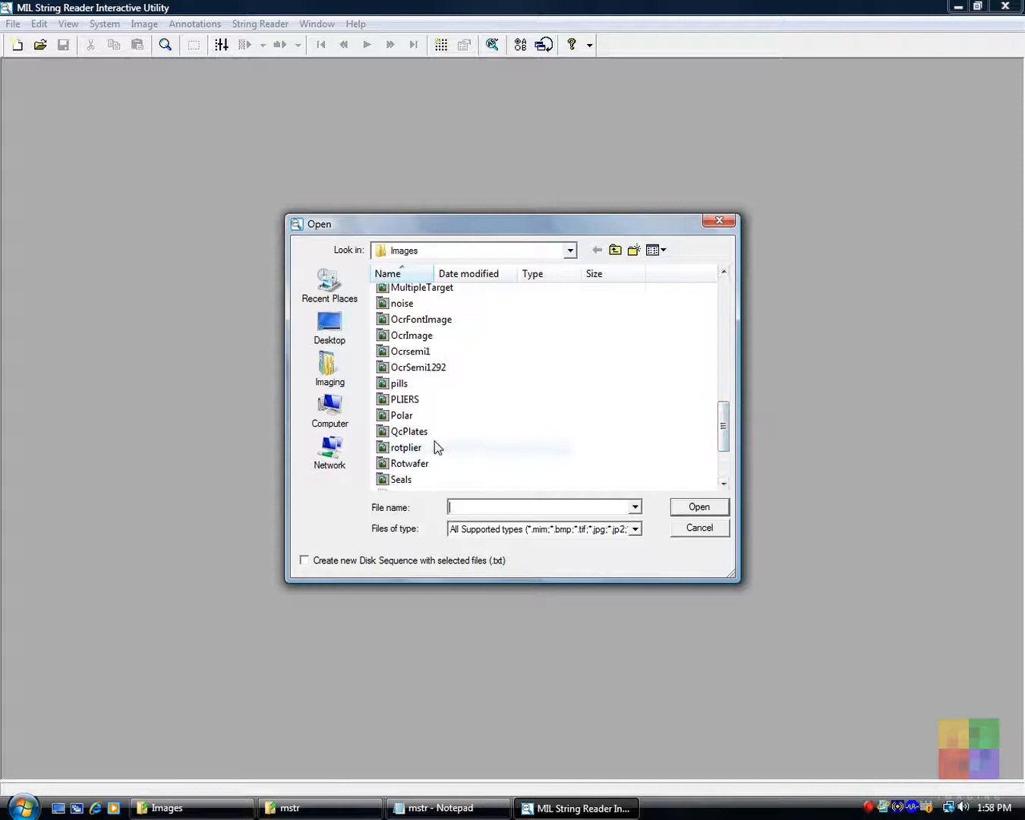
left_click(407, 431)
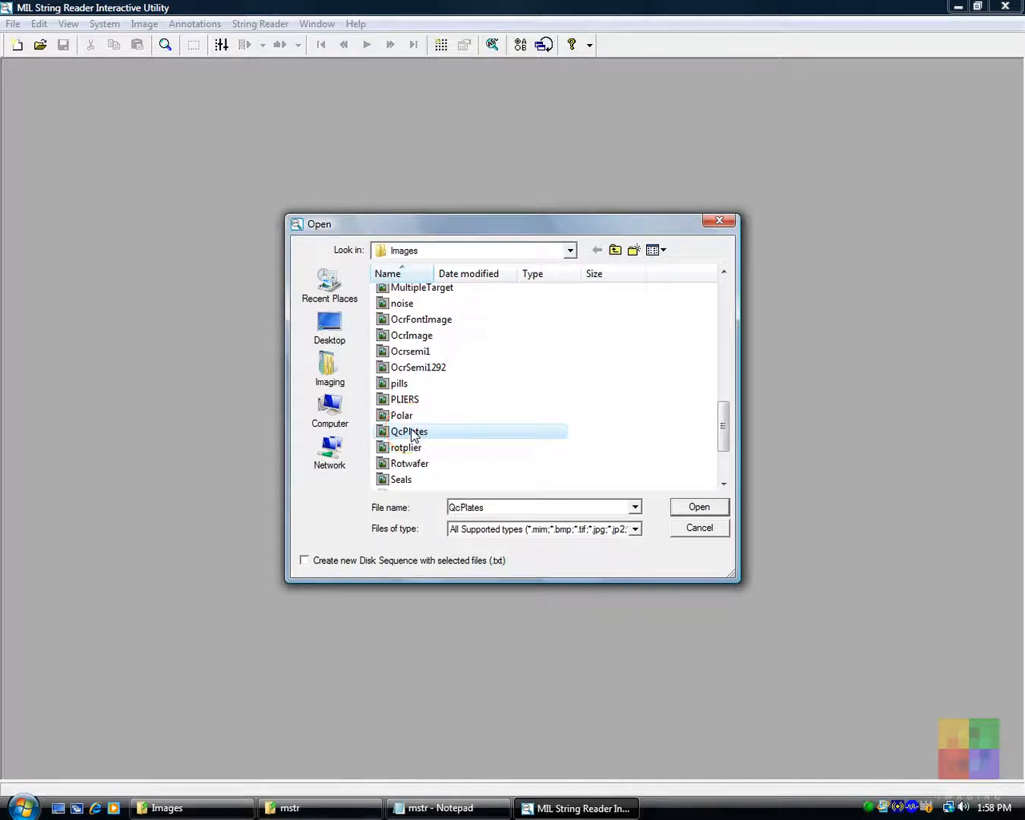
left_click(698, 507)
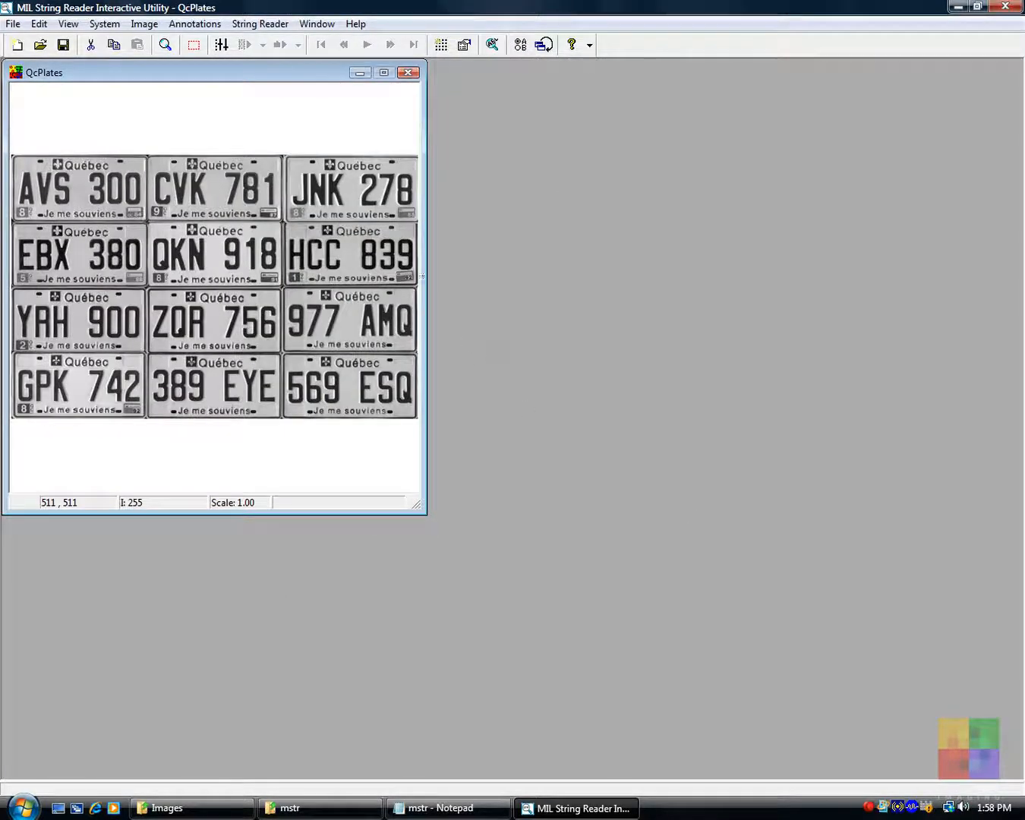
Step: Create string reader context Untitled3 and add one empty user-defined font
left_click(260, 24)
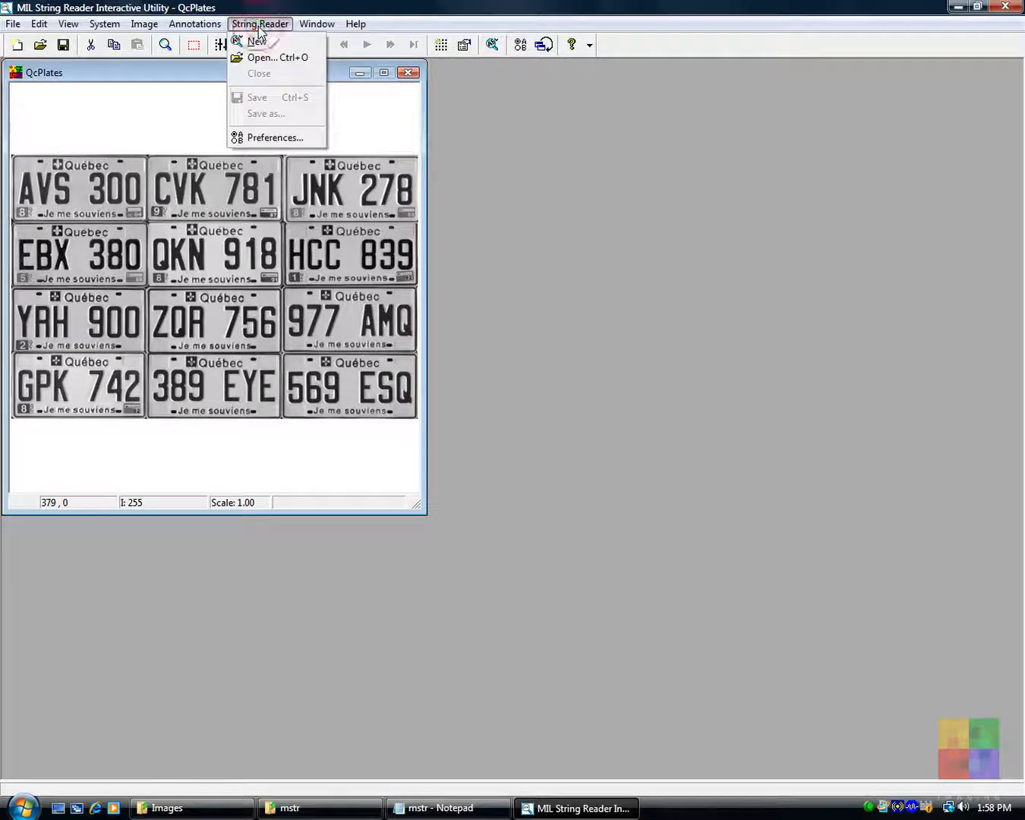
left_click(257, 41)
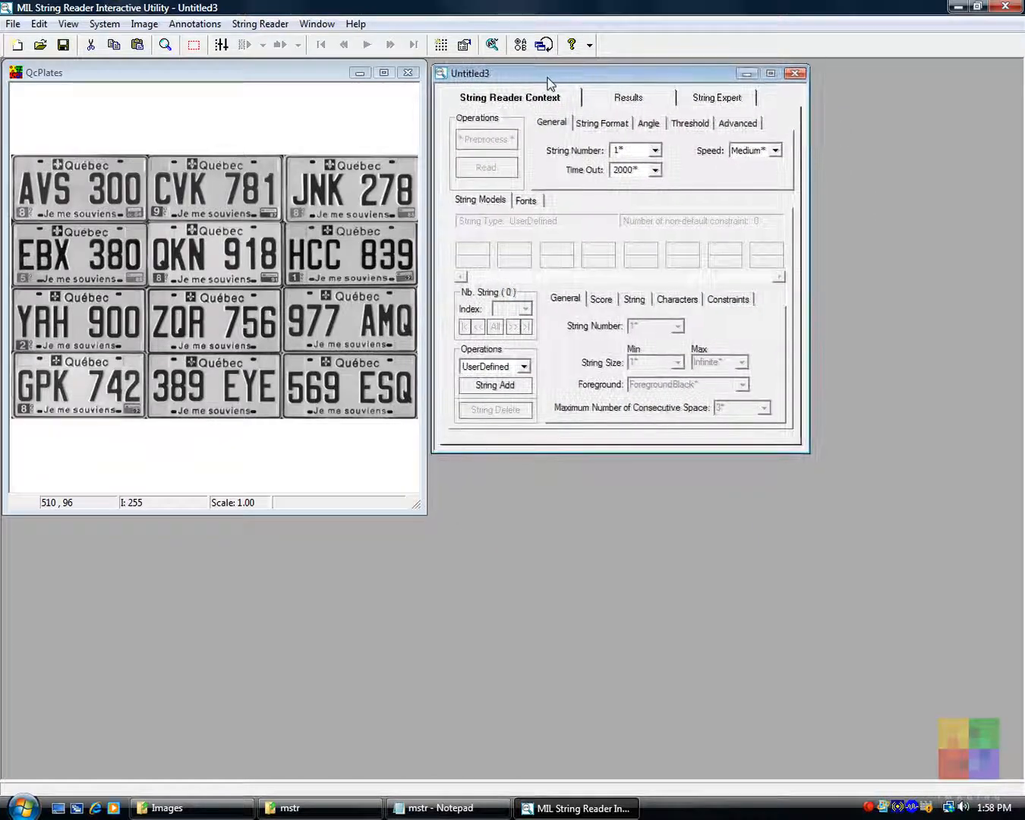
left_click(525, 200)
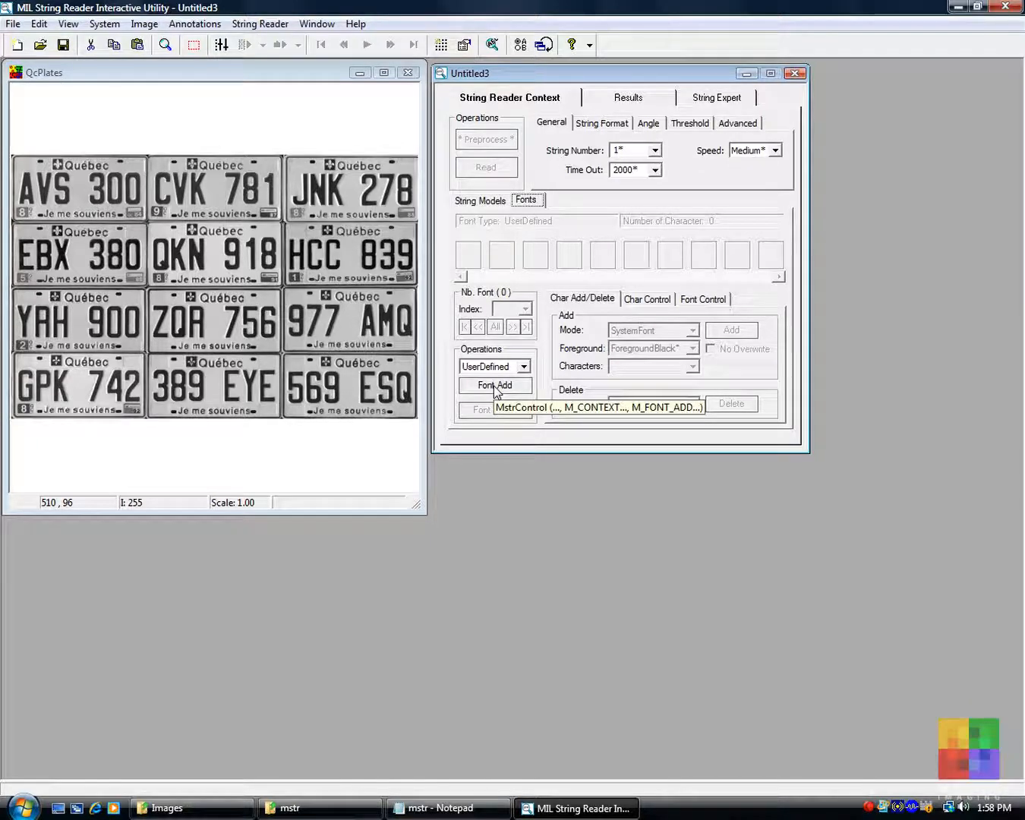
left_click(494, 386)
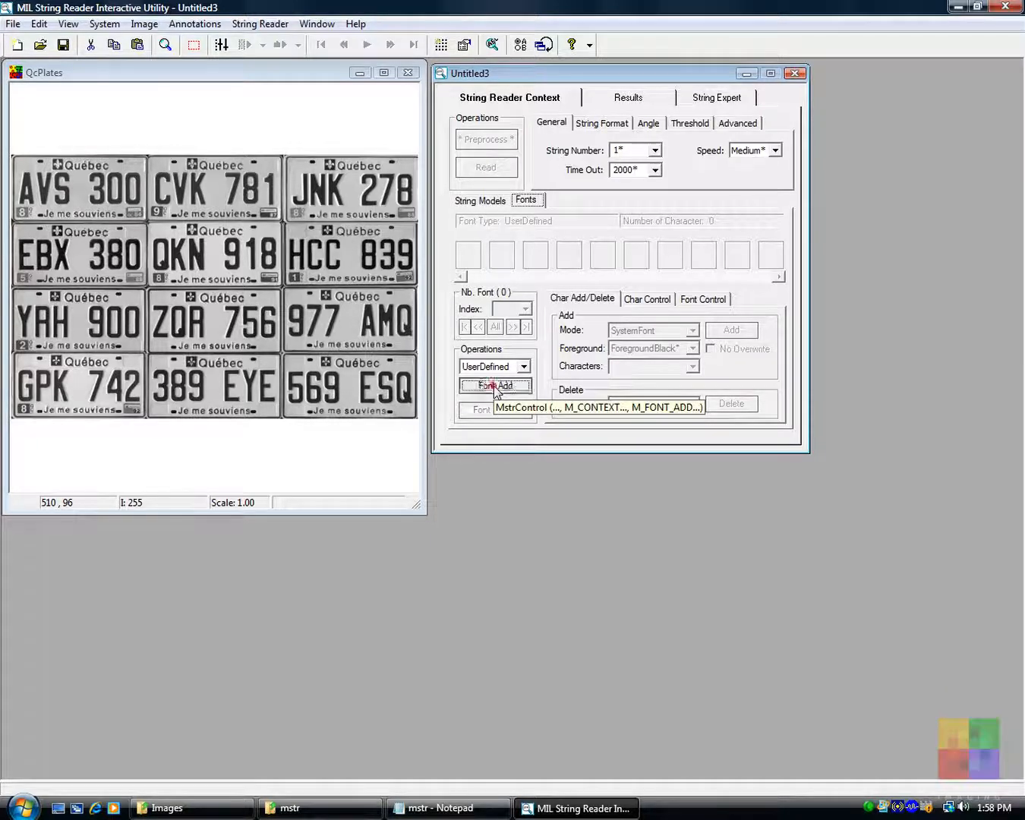
left_click(494, 385)
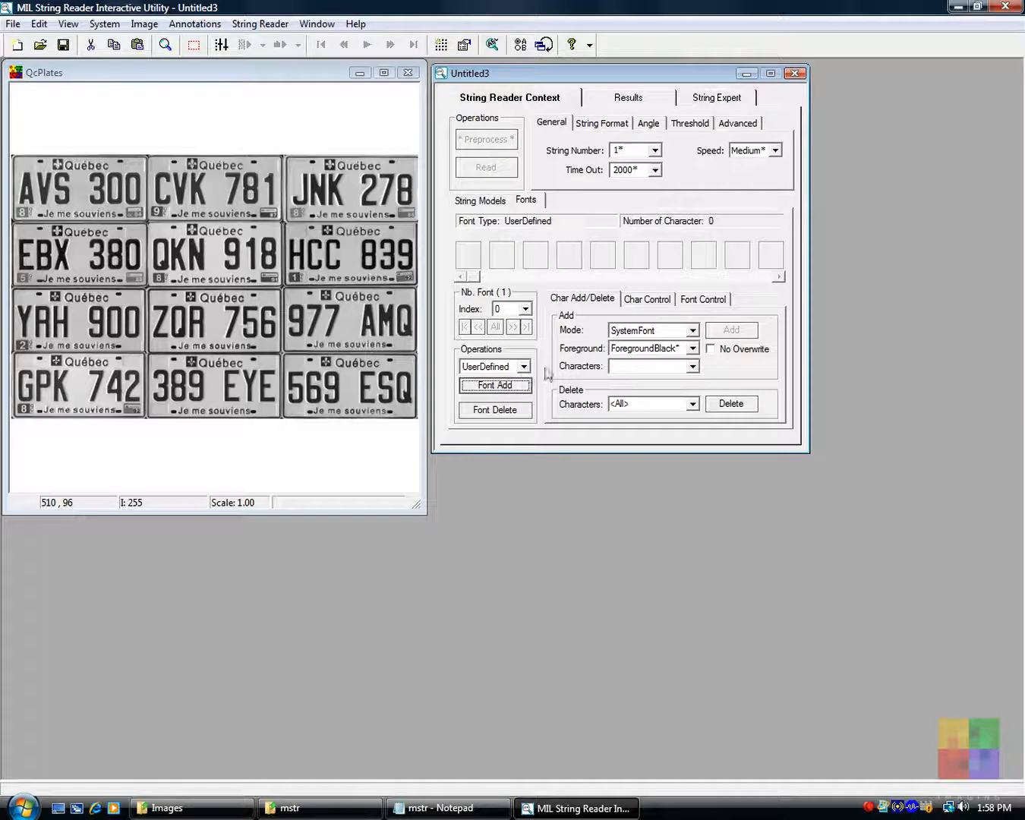
mouse_move(682, 344)
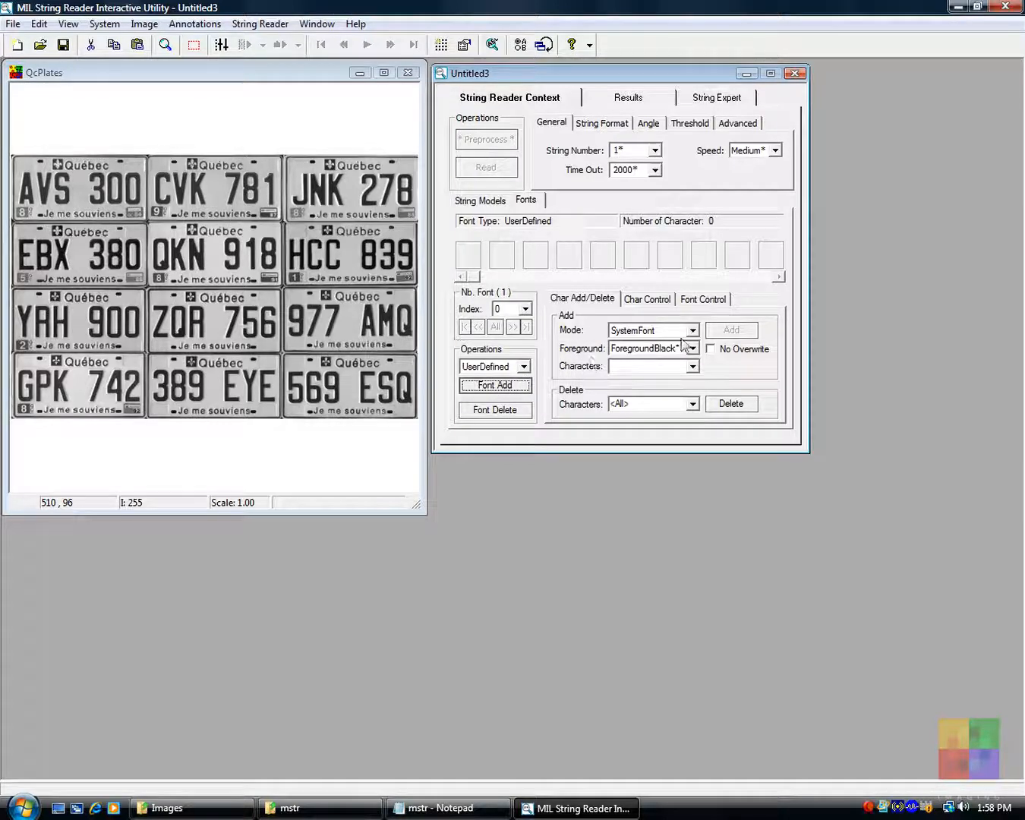
mouse_move(671, 332)
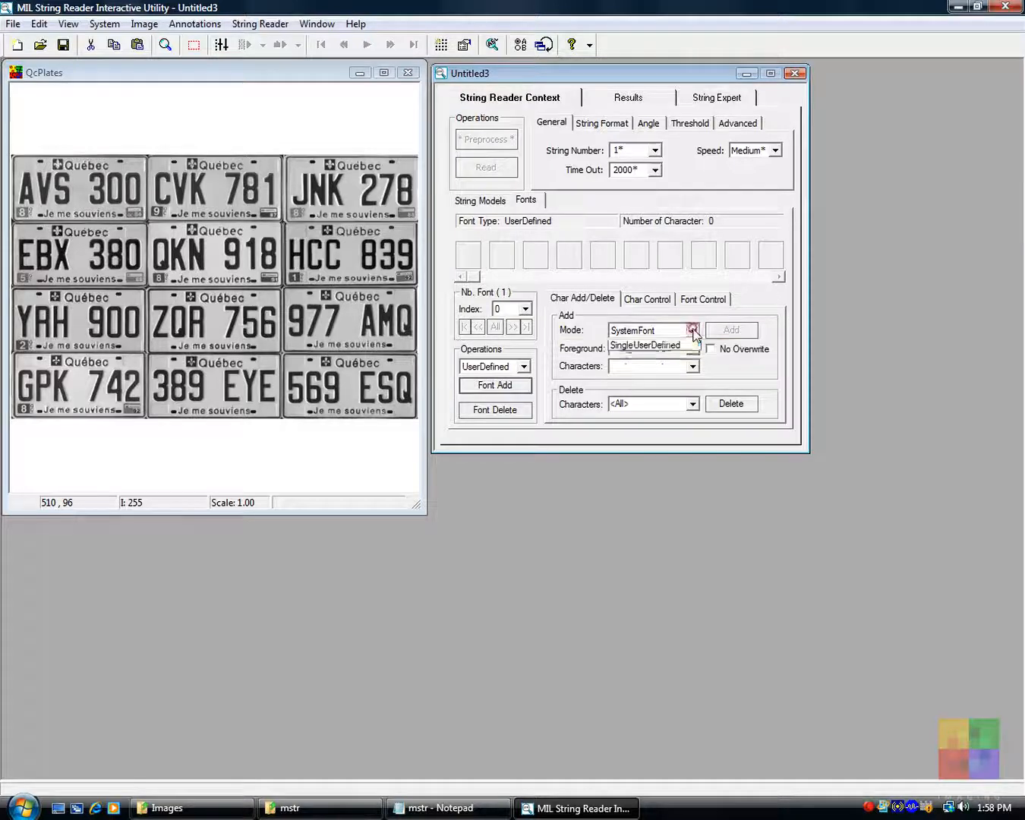
Step: Add plate characters 742389EYE569ESQ to the font in UserDefined mode
left_click(691, 348)
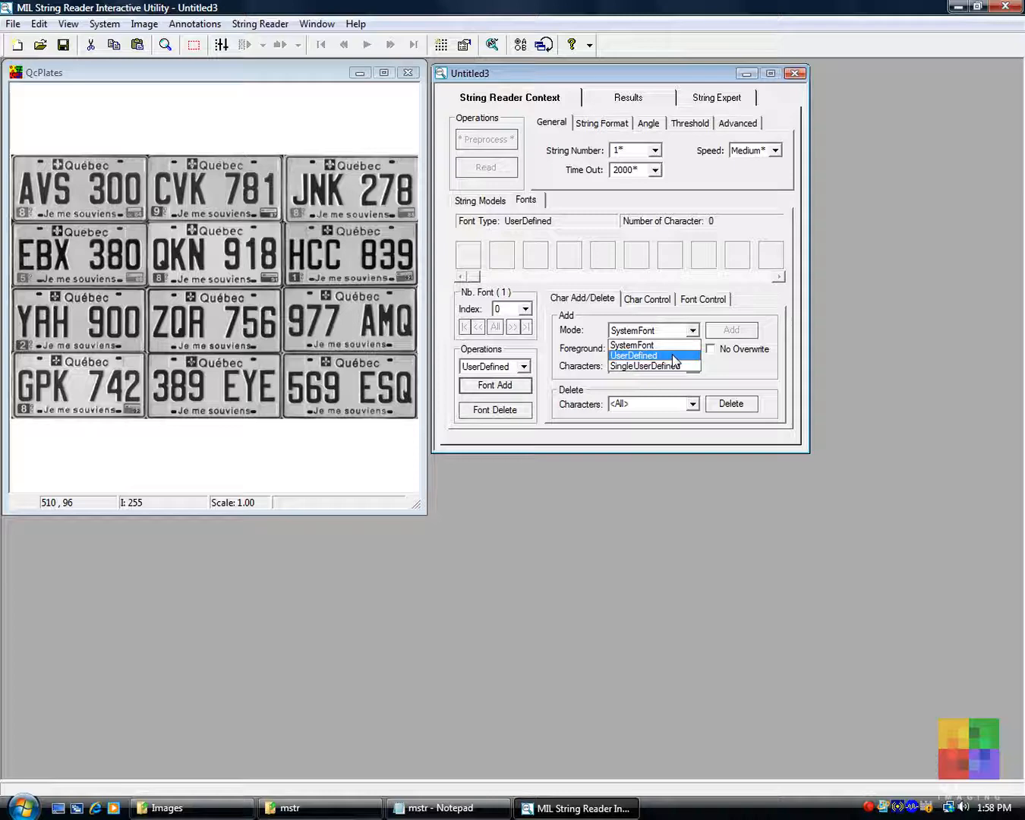
left_click(633, 356)
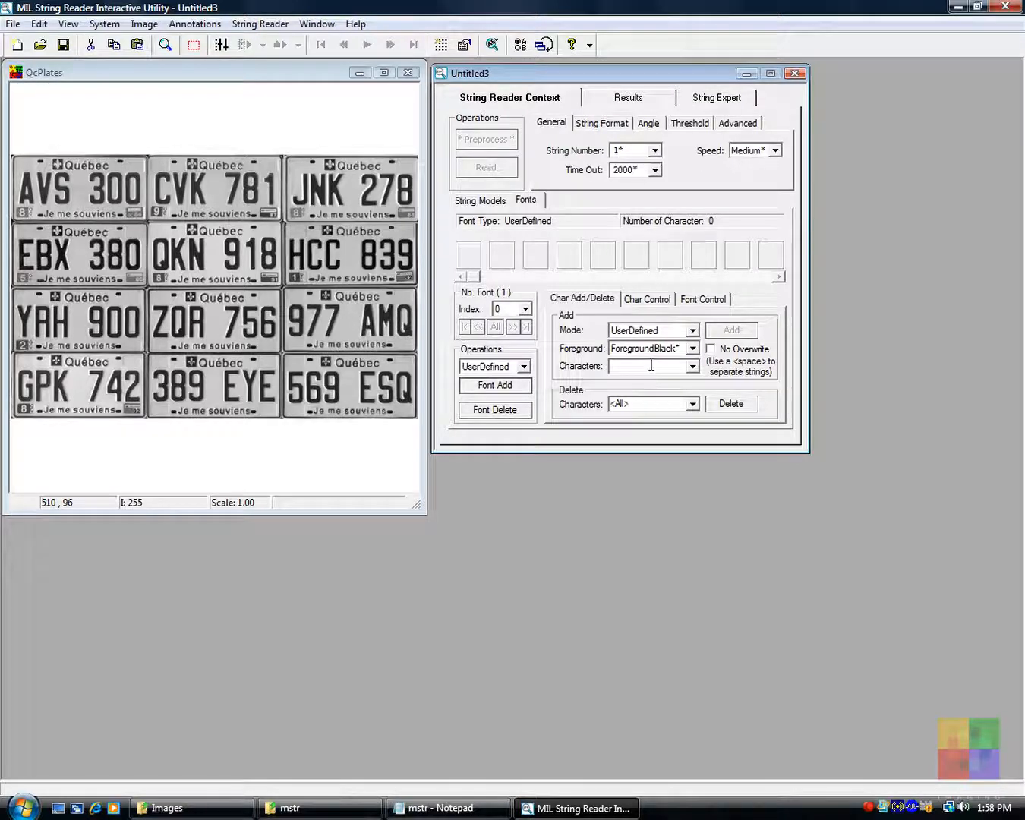
type("742389EYE569ESQ")
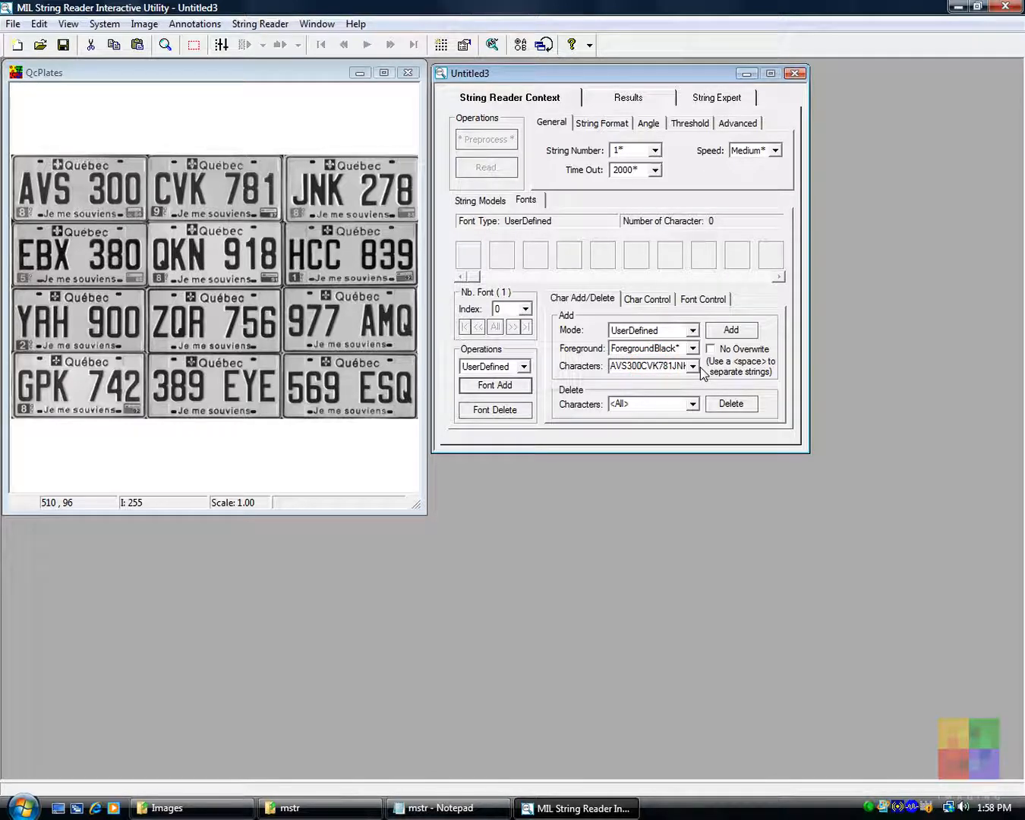
mouse_move(730, 329)
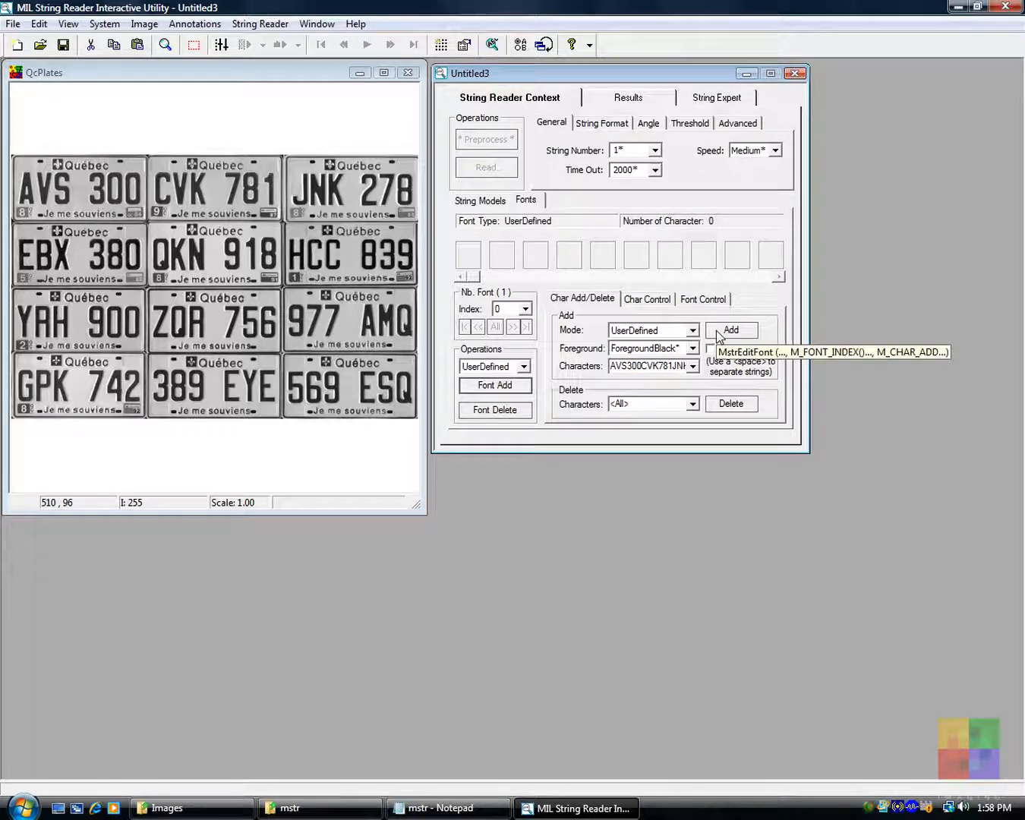
left_click(730, 329)
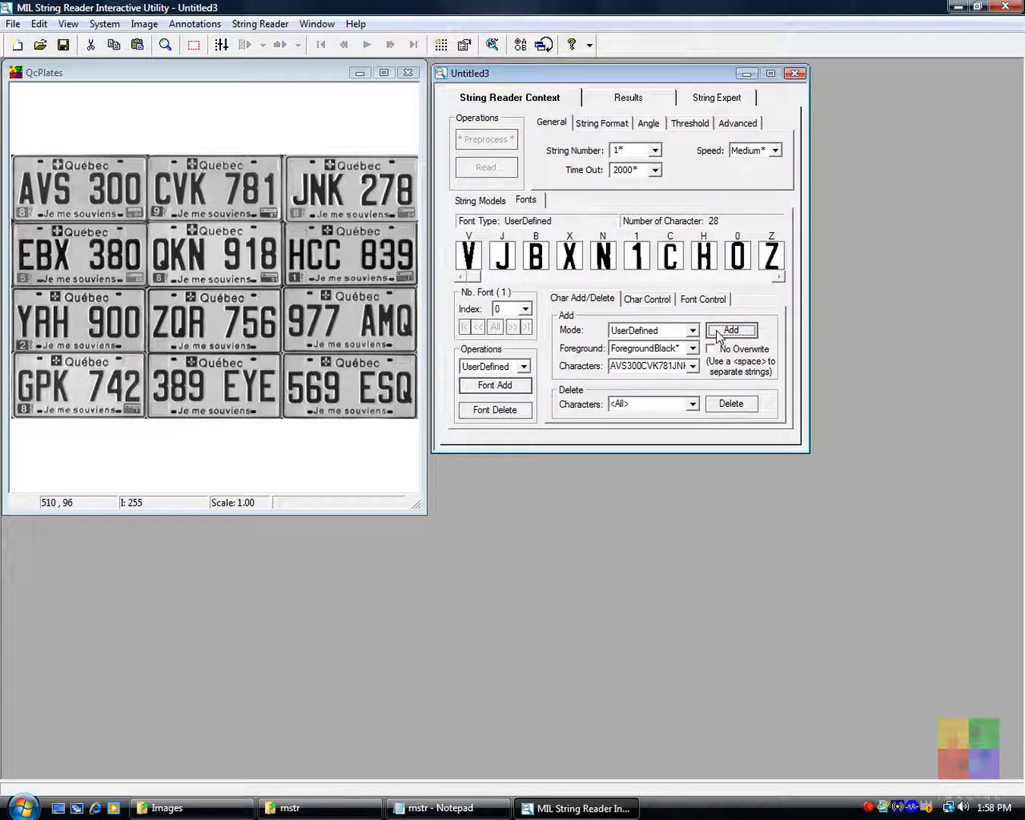
left_click(647, 298)
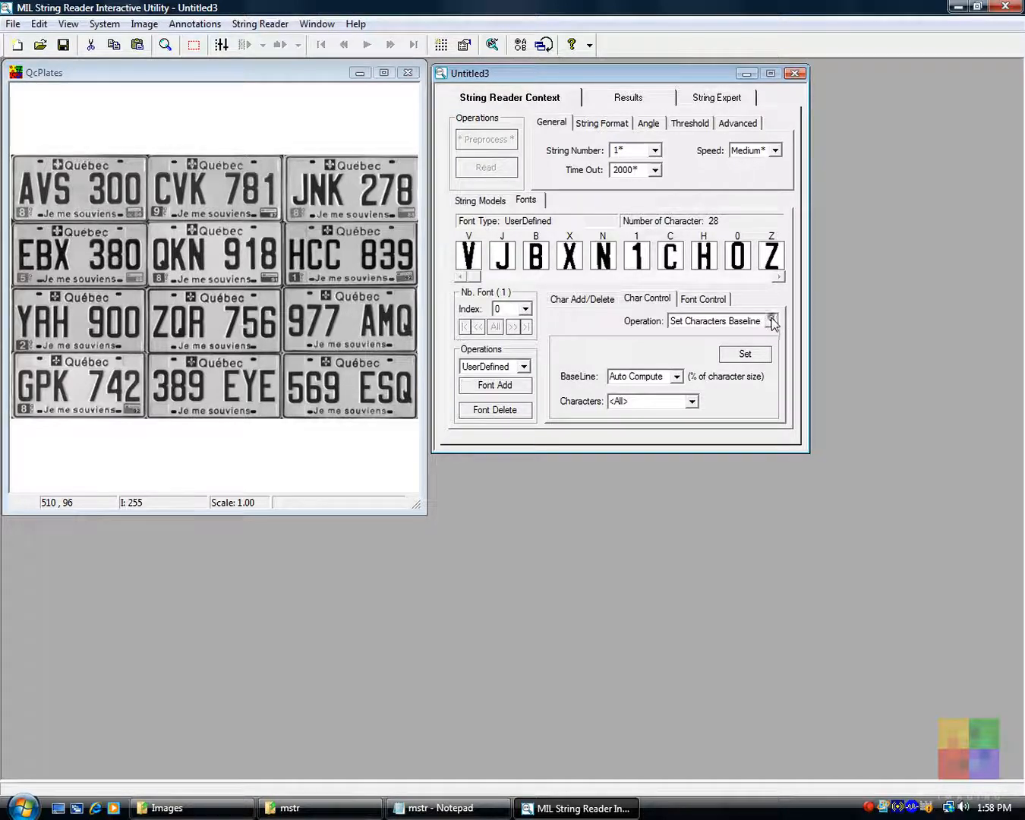
Step: Normalize all font characters to a reference SizeY of 20
left_click(771, 320)
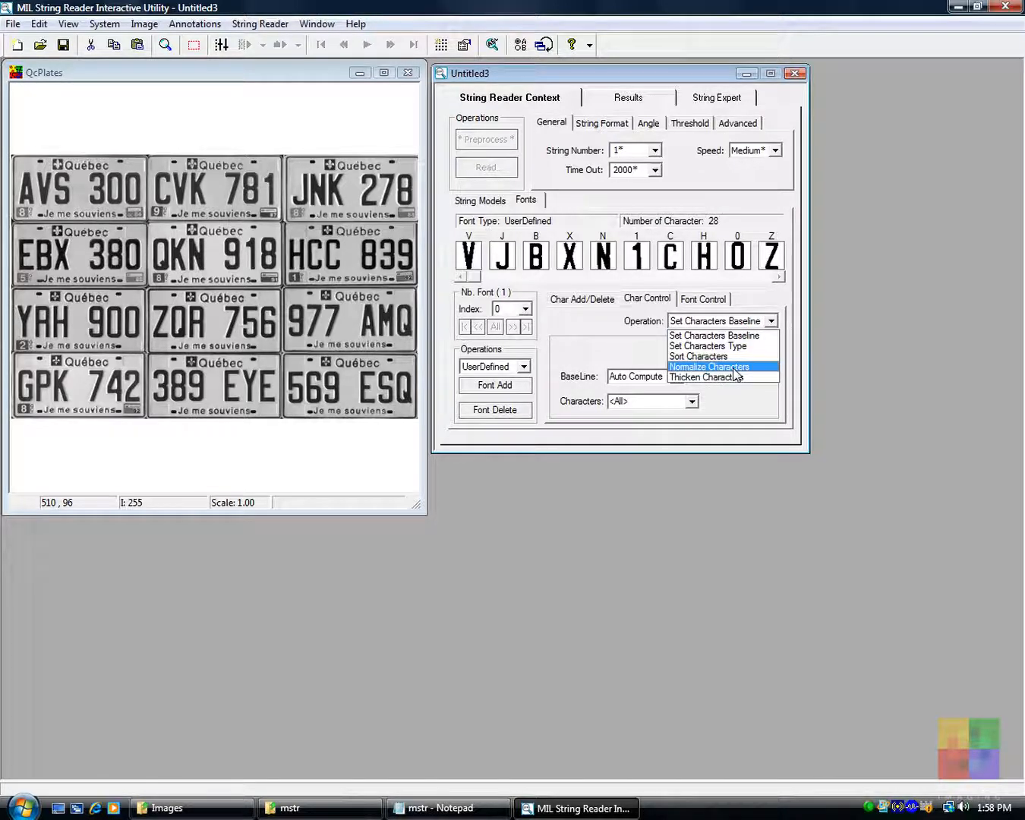
left_click(709, 367)
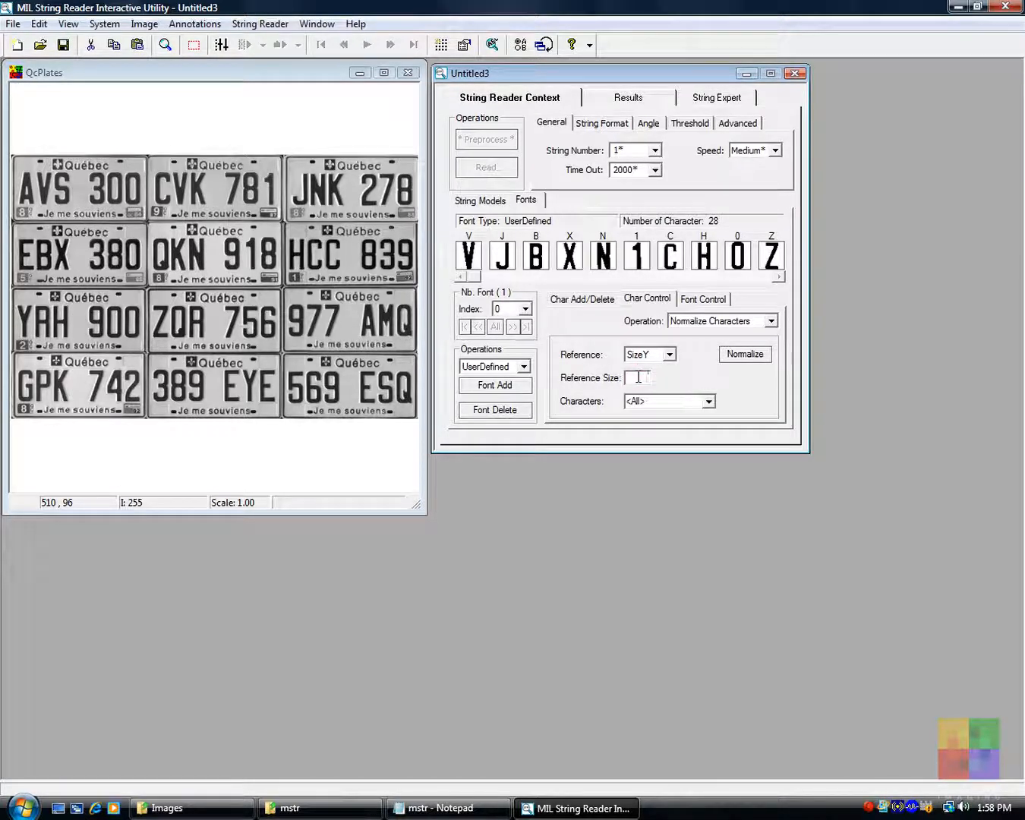
type("20")
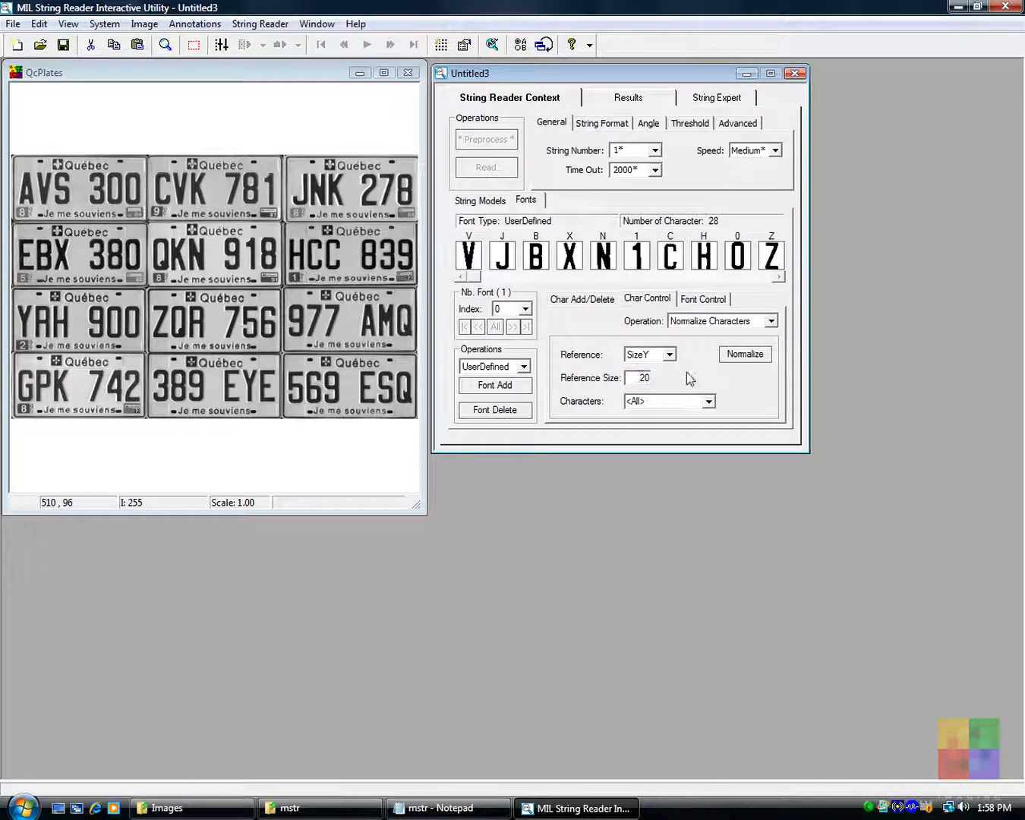
mouse_move(745, 354)
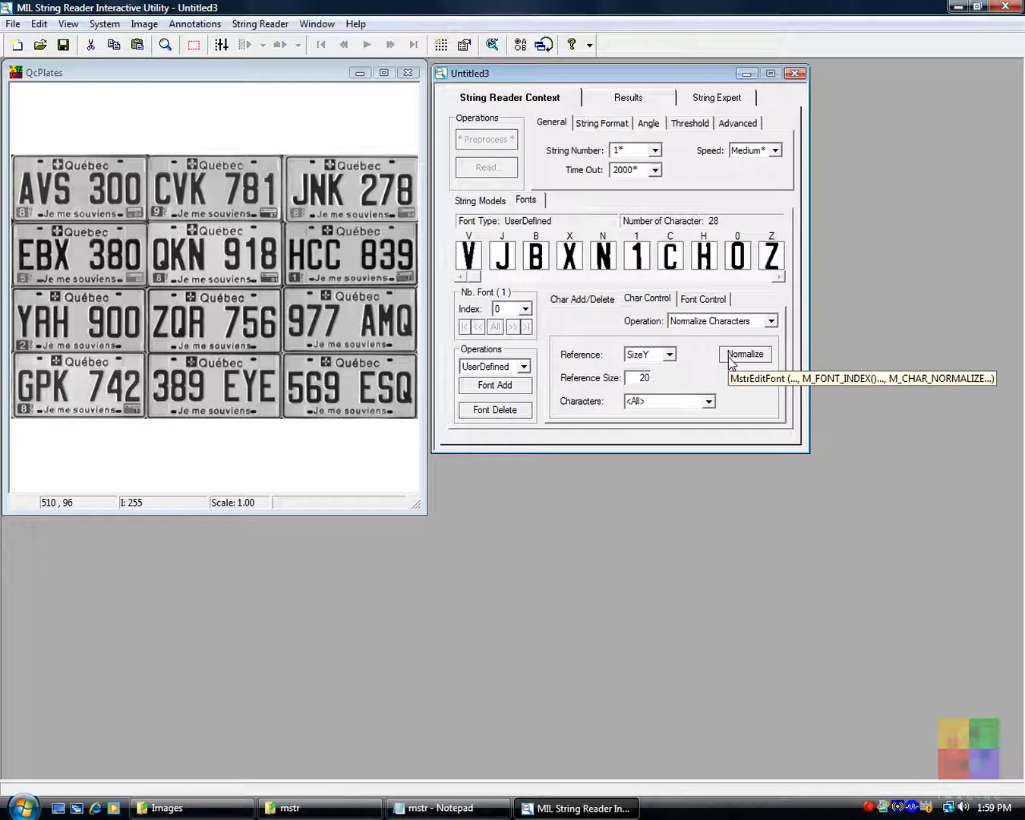
left_click(745, 355)
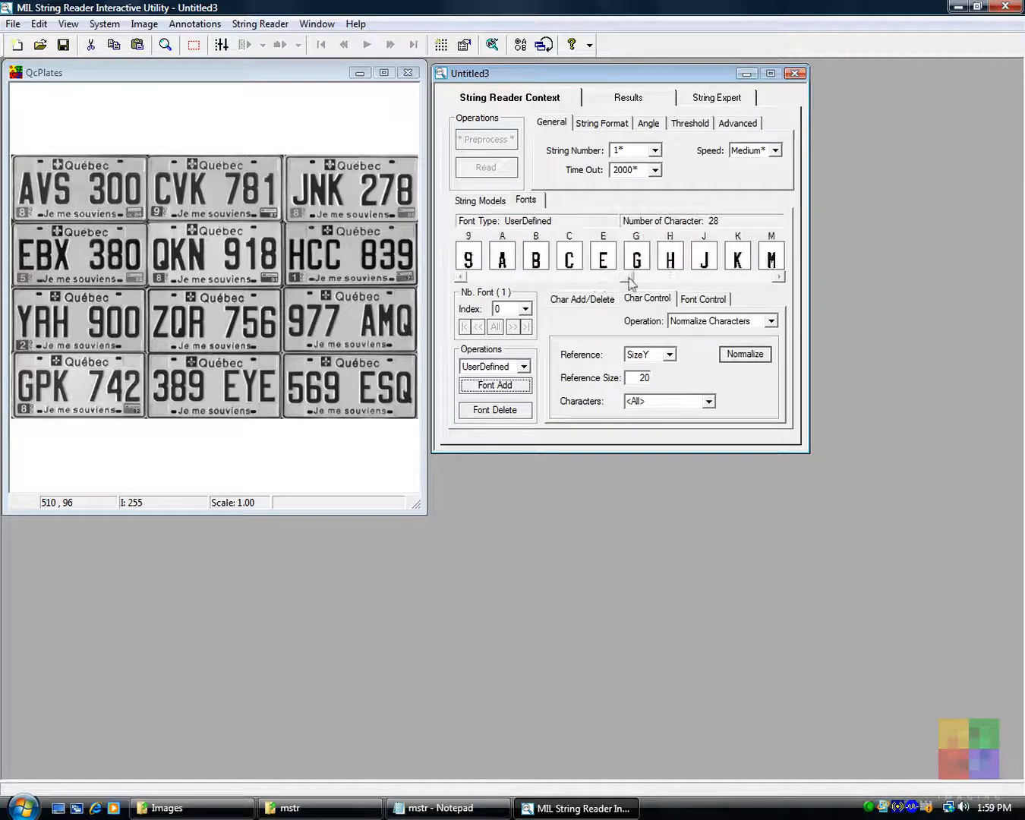
left_click(460, 276)
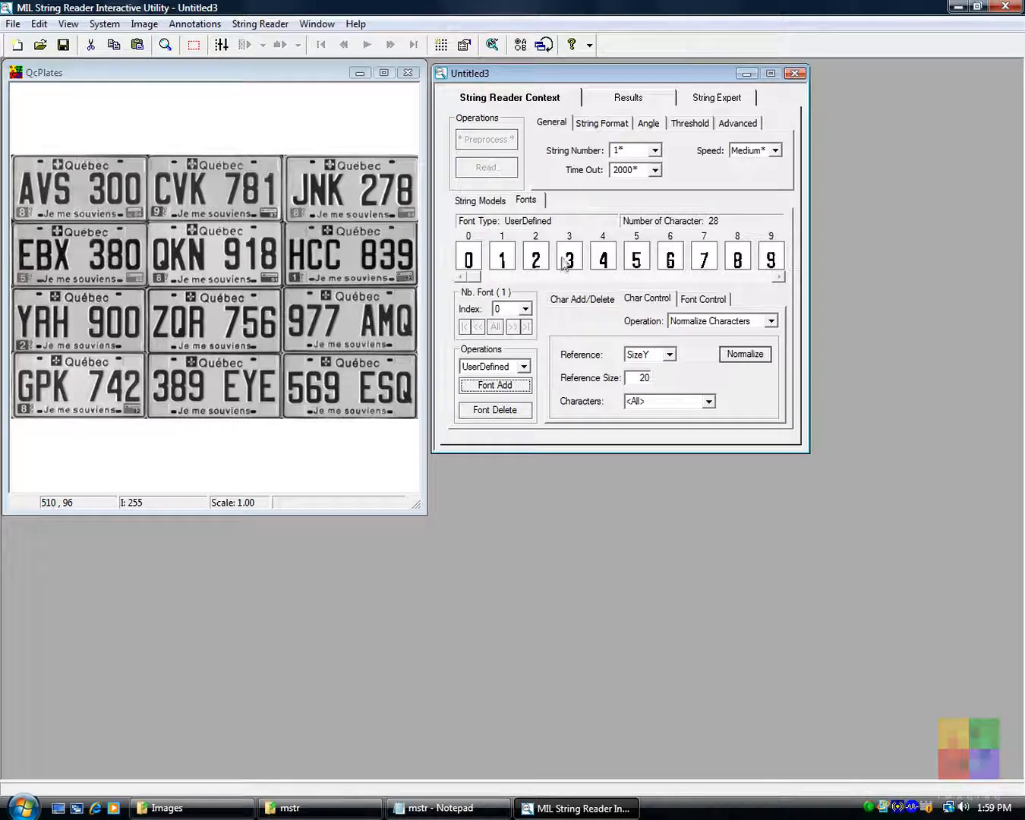
right_click(568, 256)
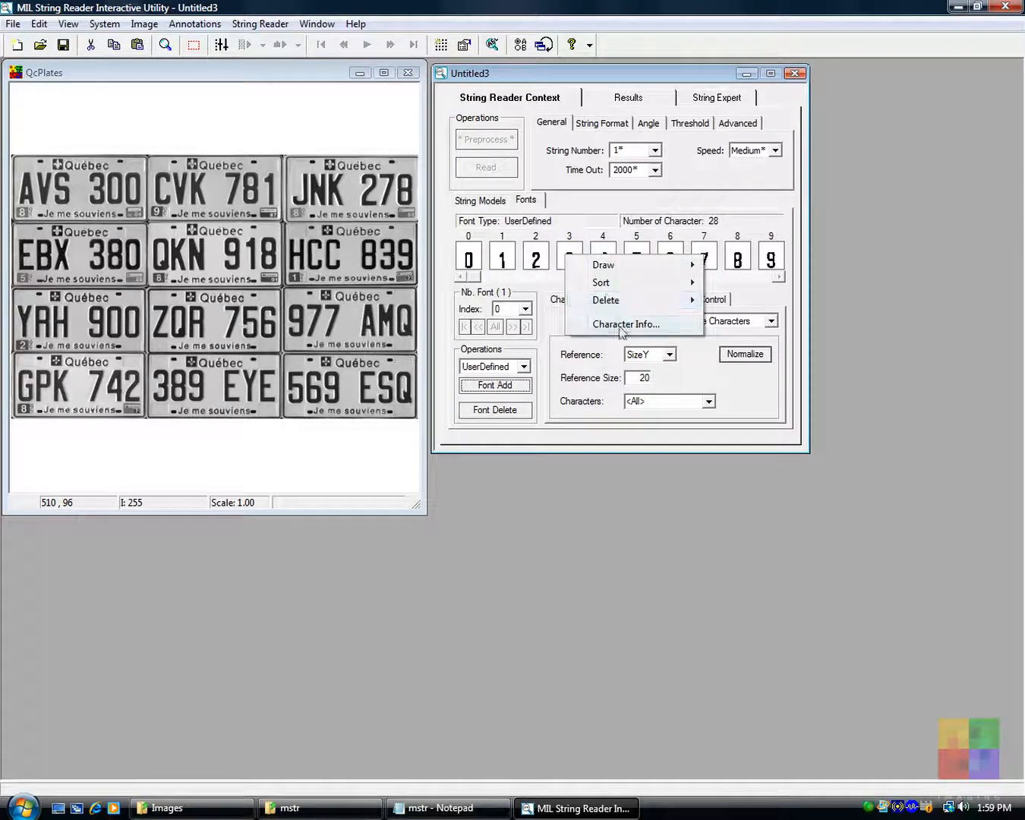
left_click(626, 324)
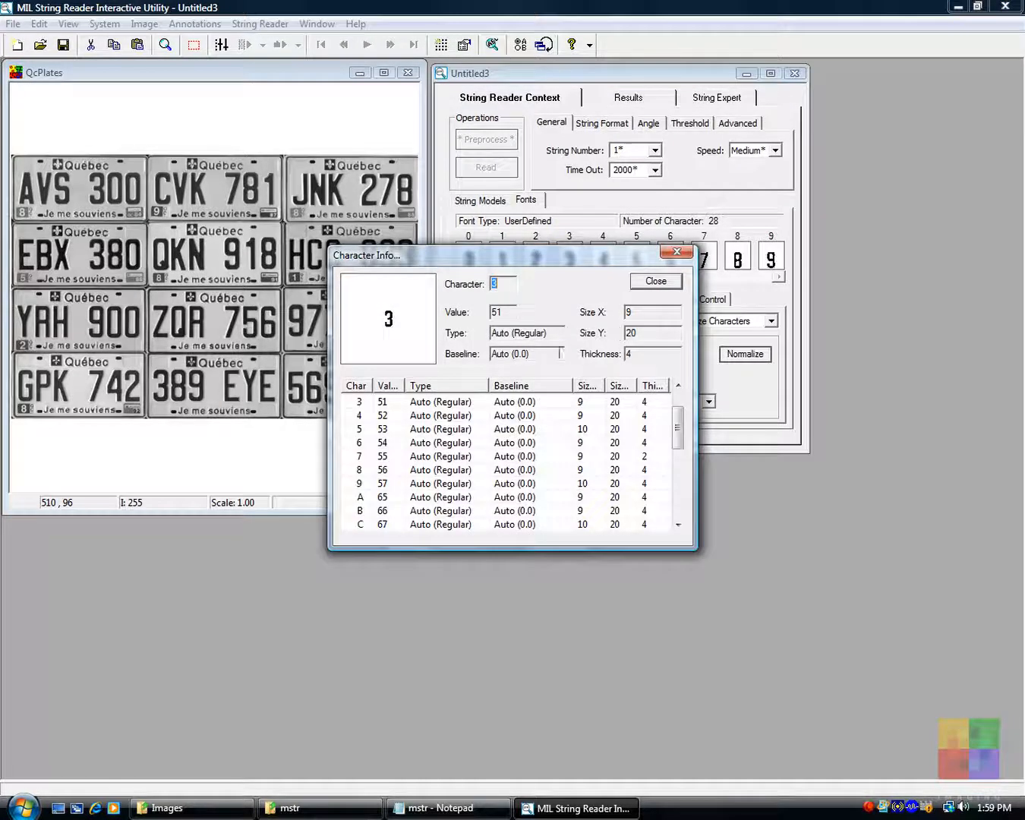
left_click(383, 443)
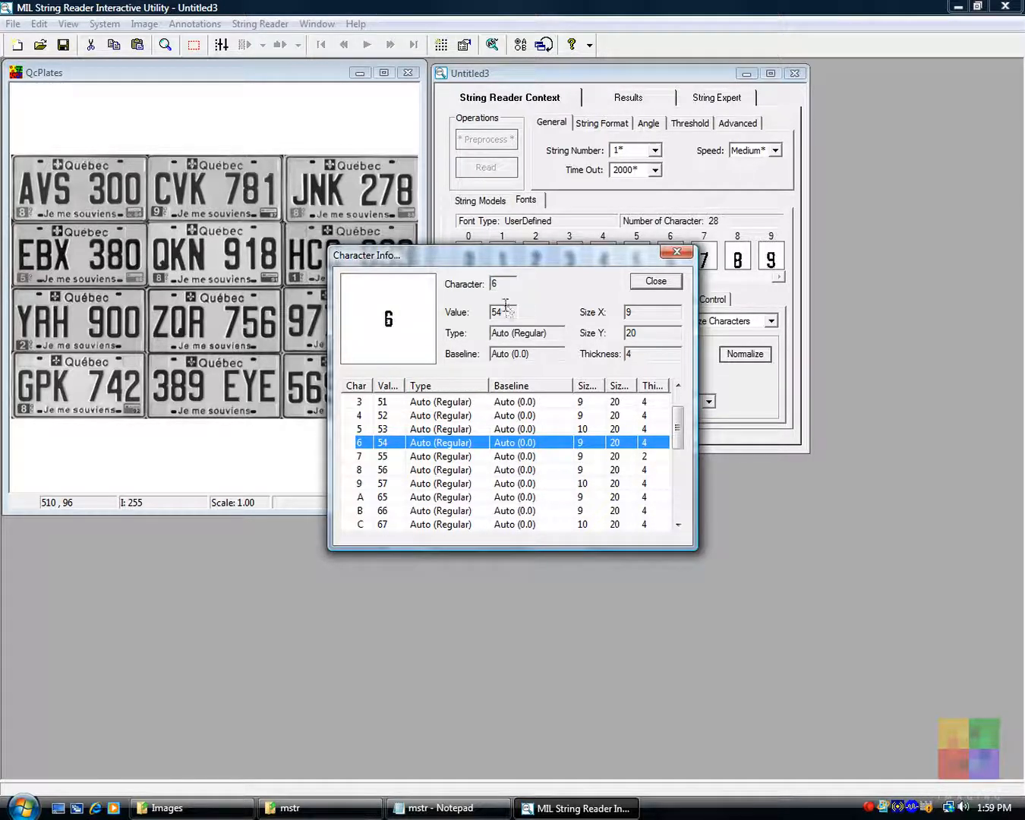
mouse_move(501, 415)
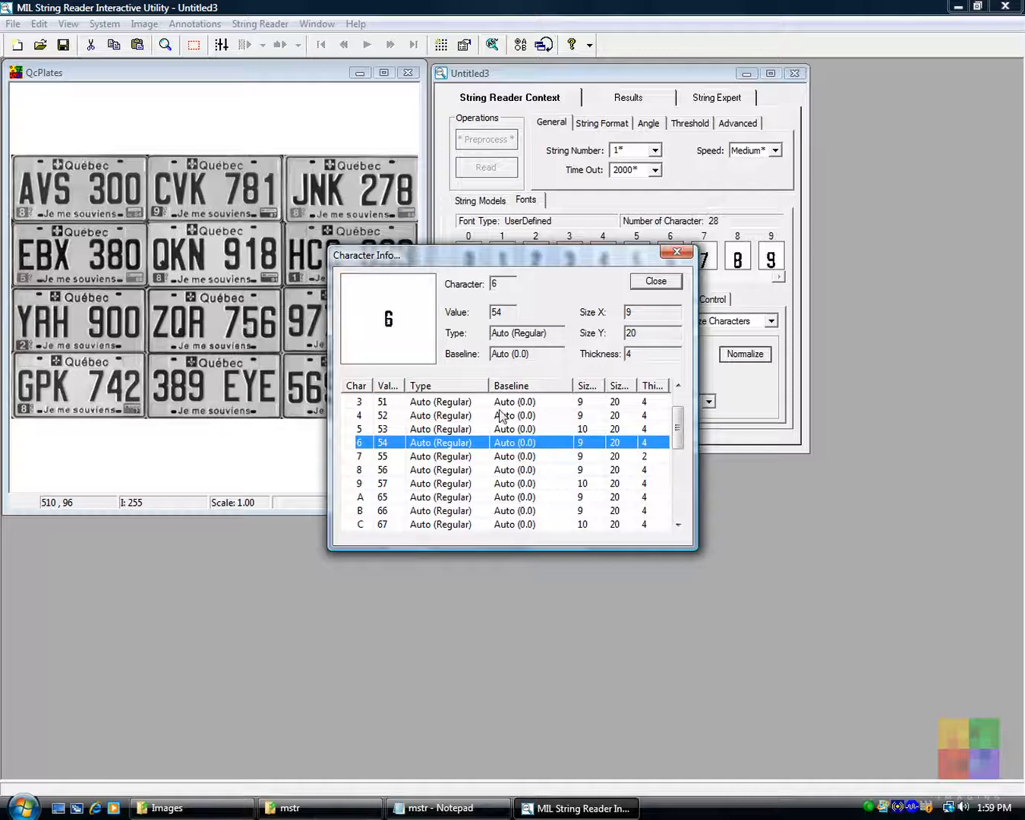
left_click(383, 415)
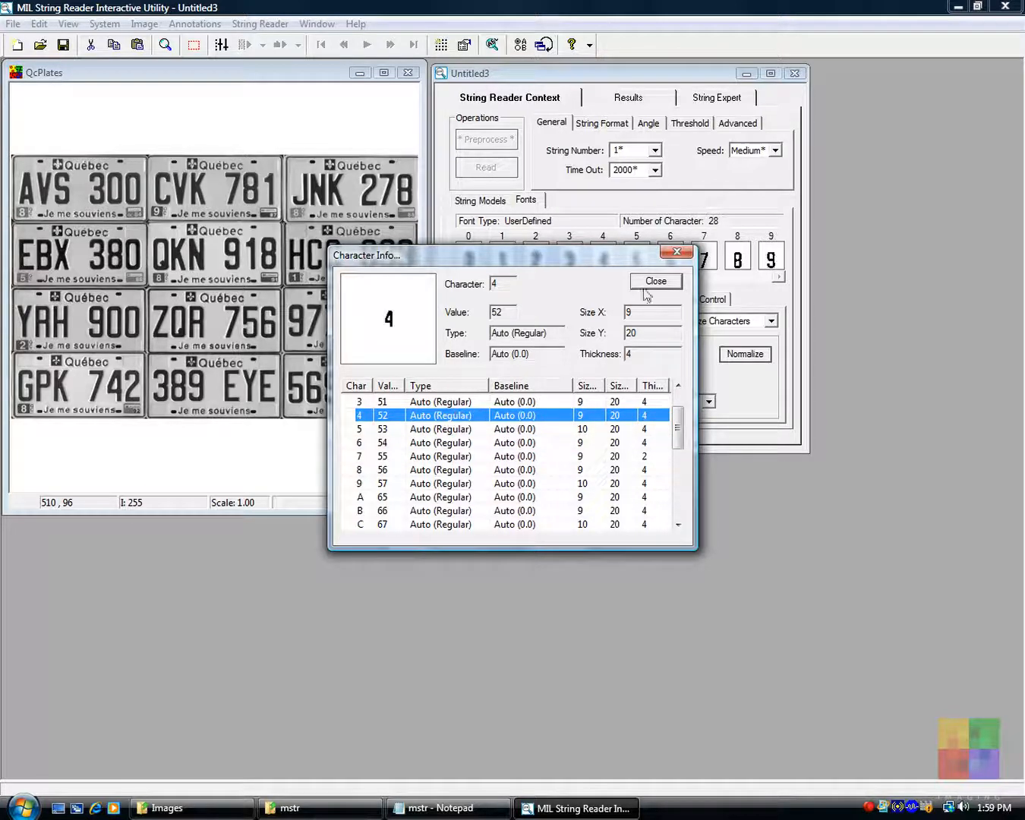
left_click(655, 281)
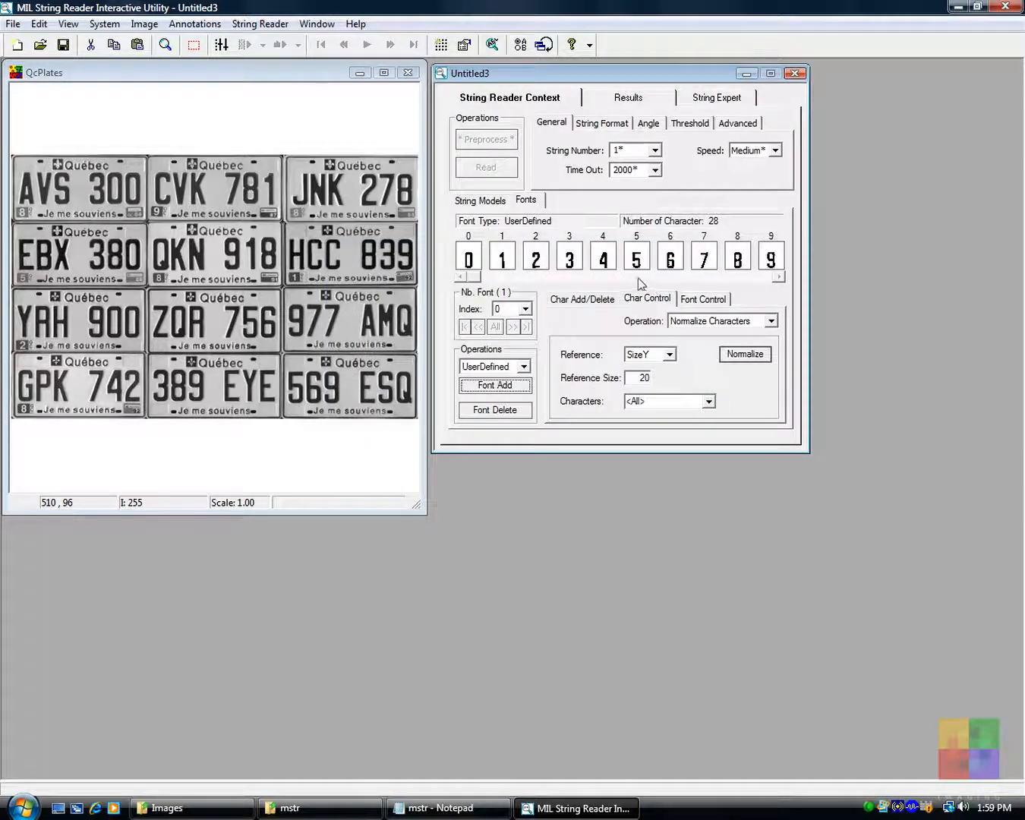
Step: Draw a test image of ABC012 in the normalized font, then close the drawing dialog
right_click(569, 258)
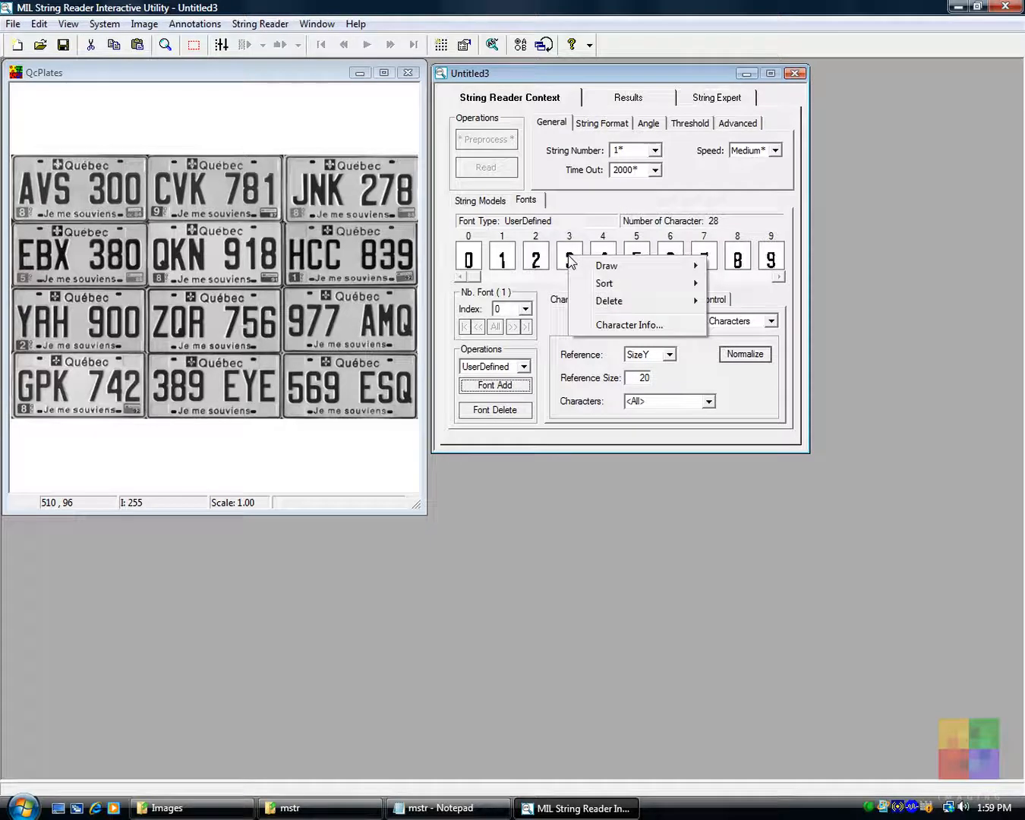
mouse_move(606, 265)
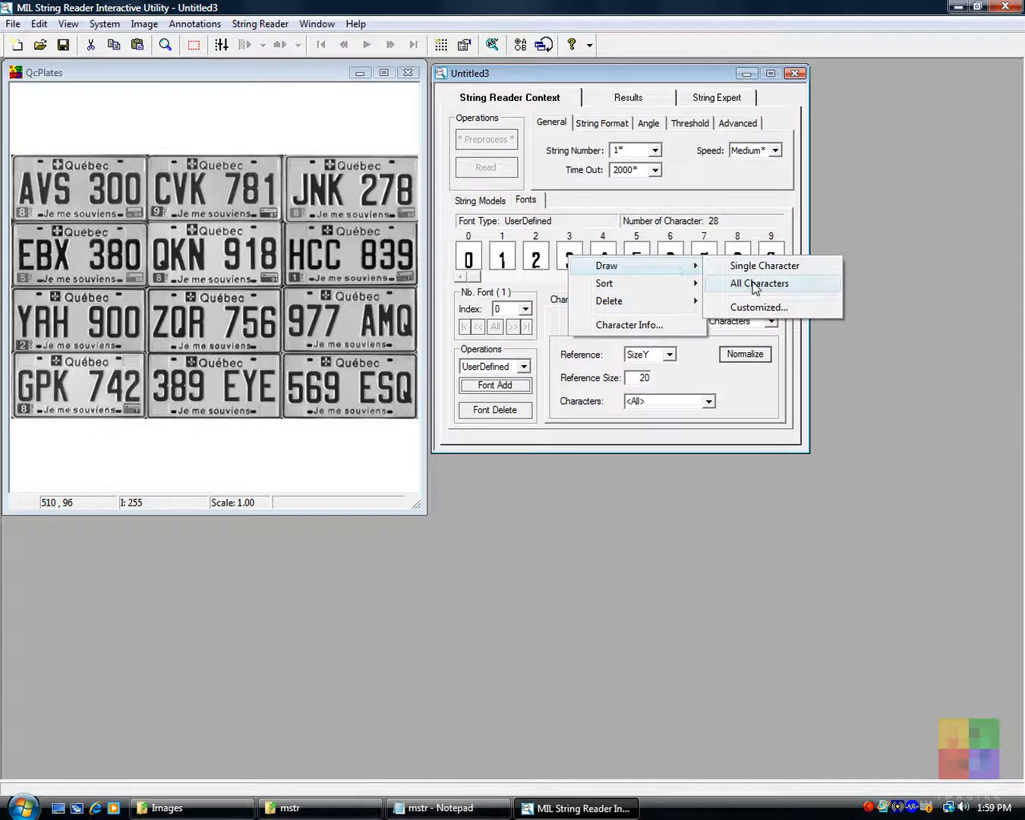
left_click(759, 283)
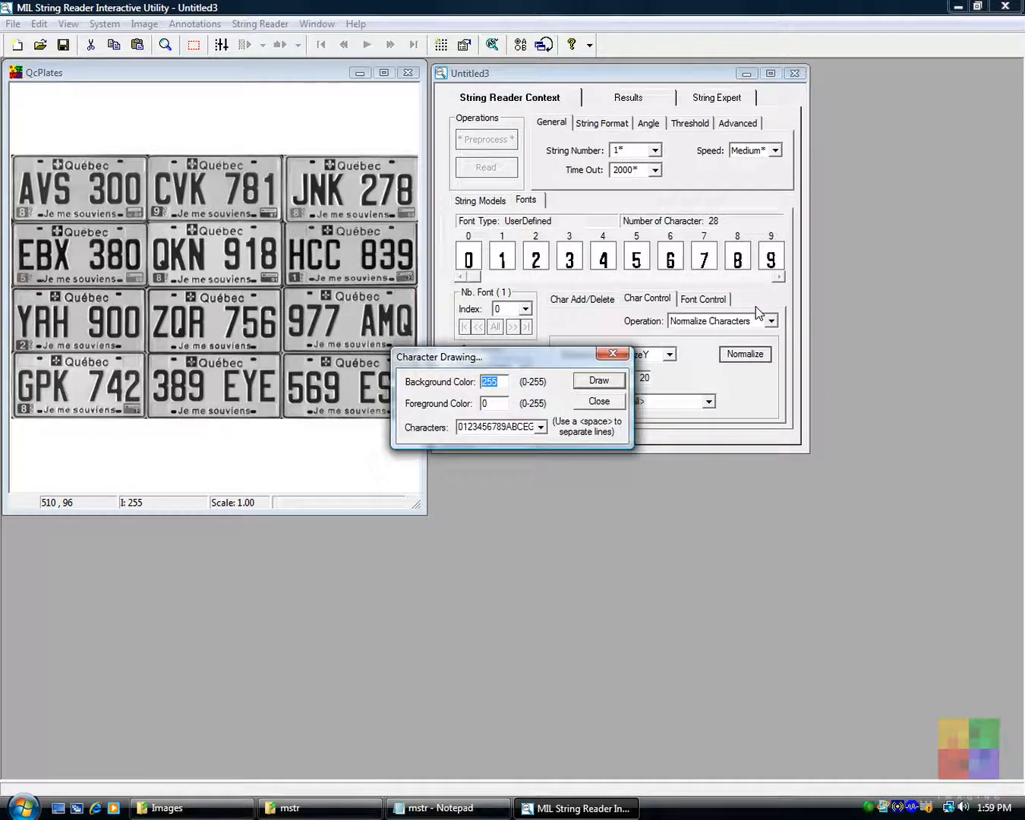
left_click(493, 403)
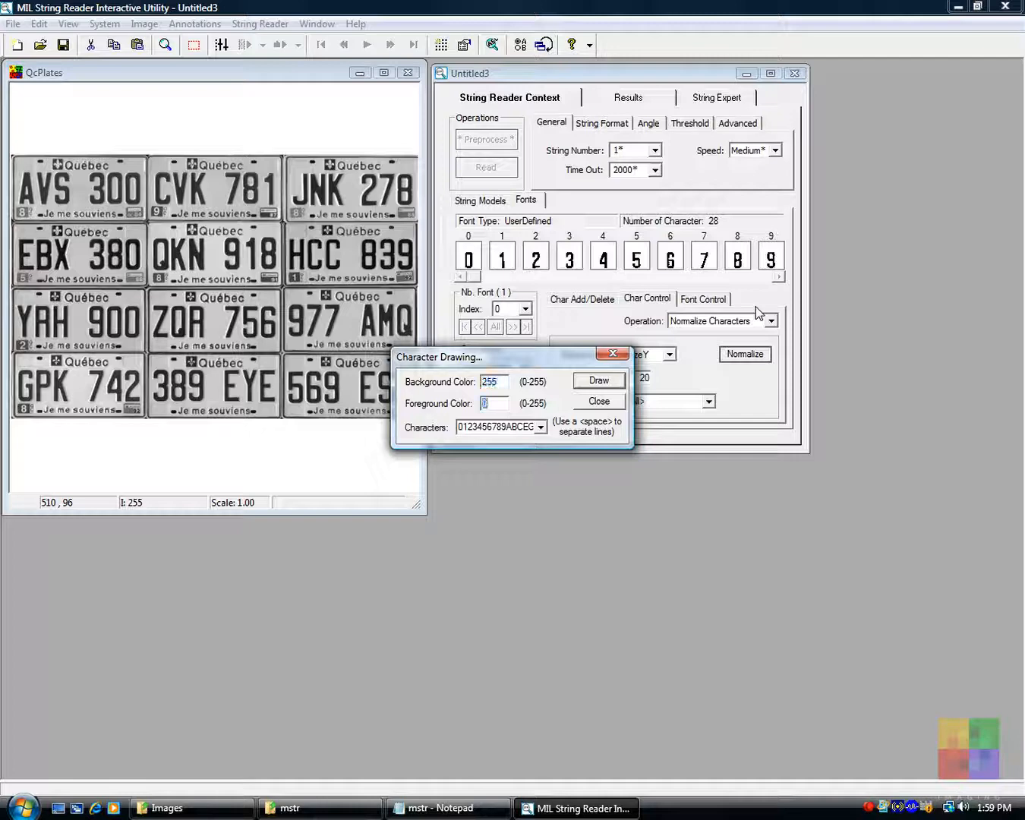
type("A")
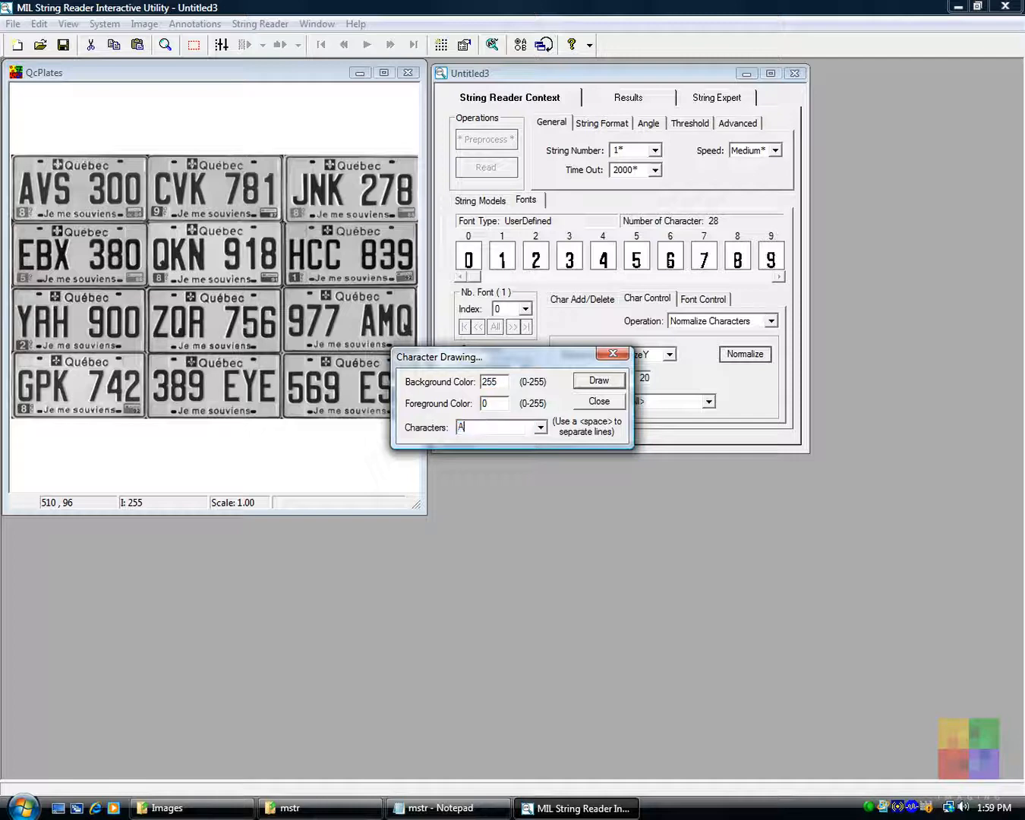
type("BC")
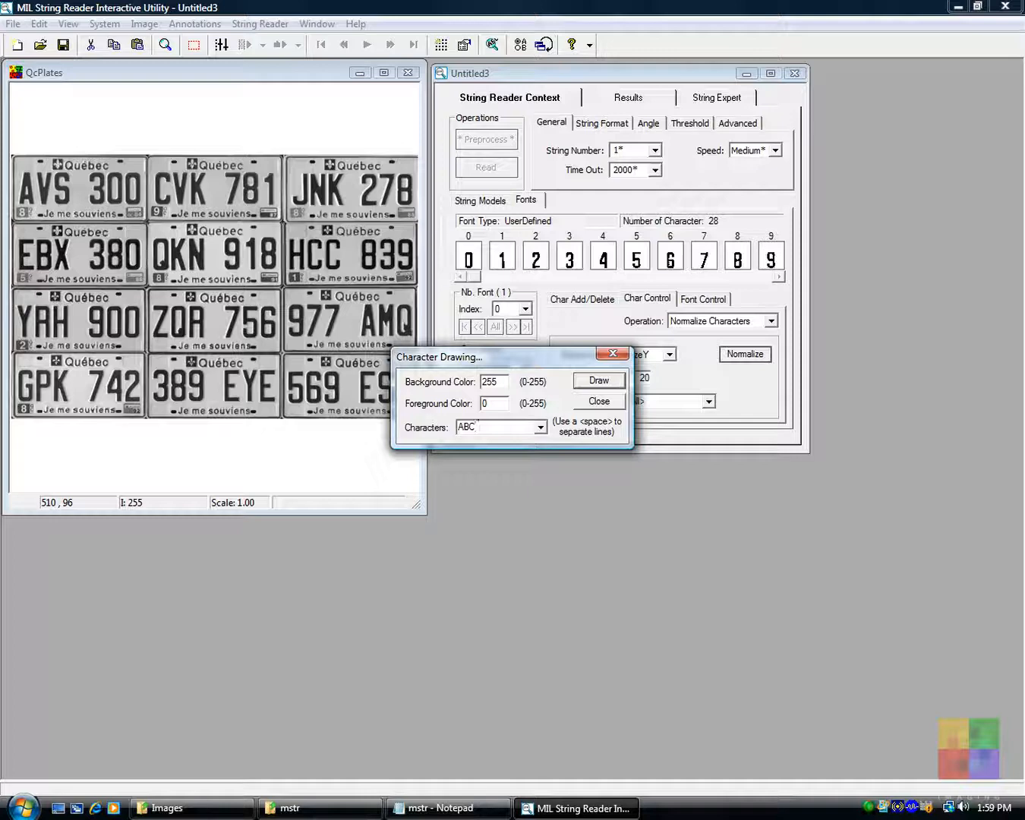
type("012")
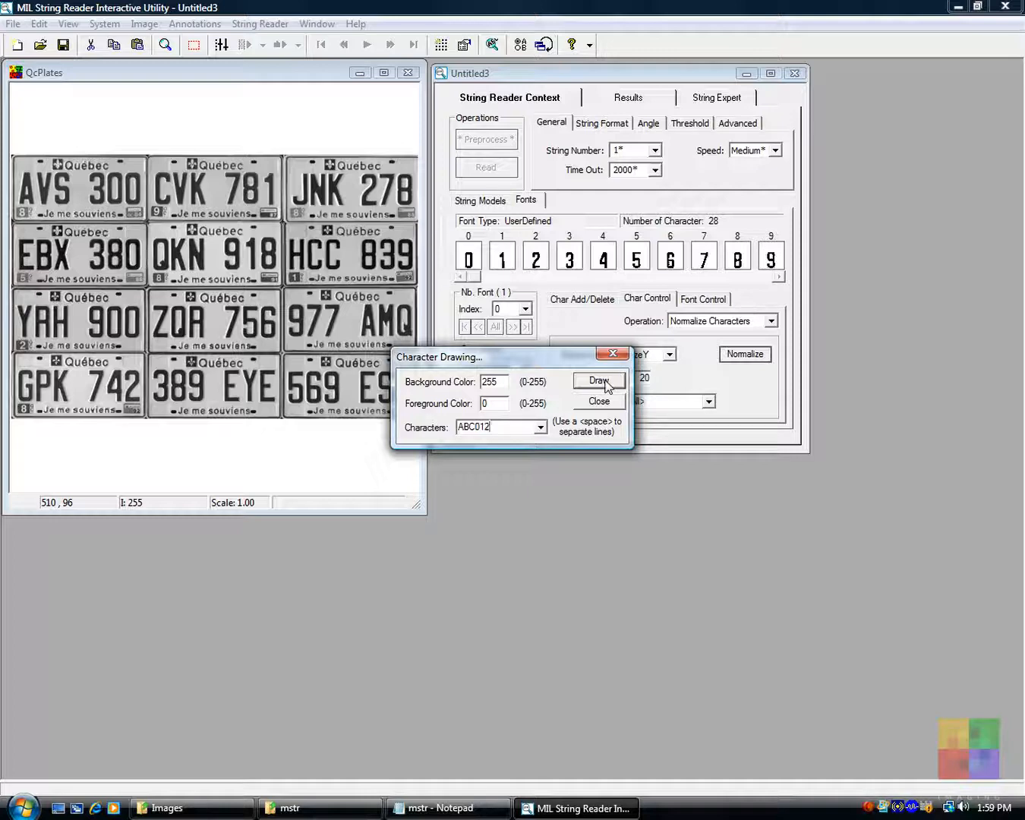
left_click(599, 381)
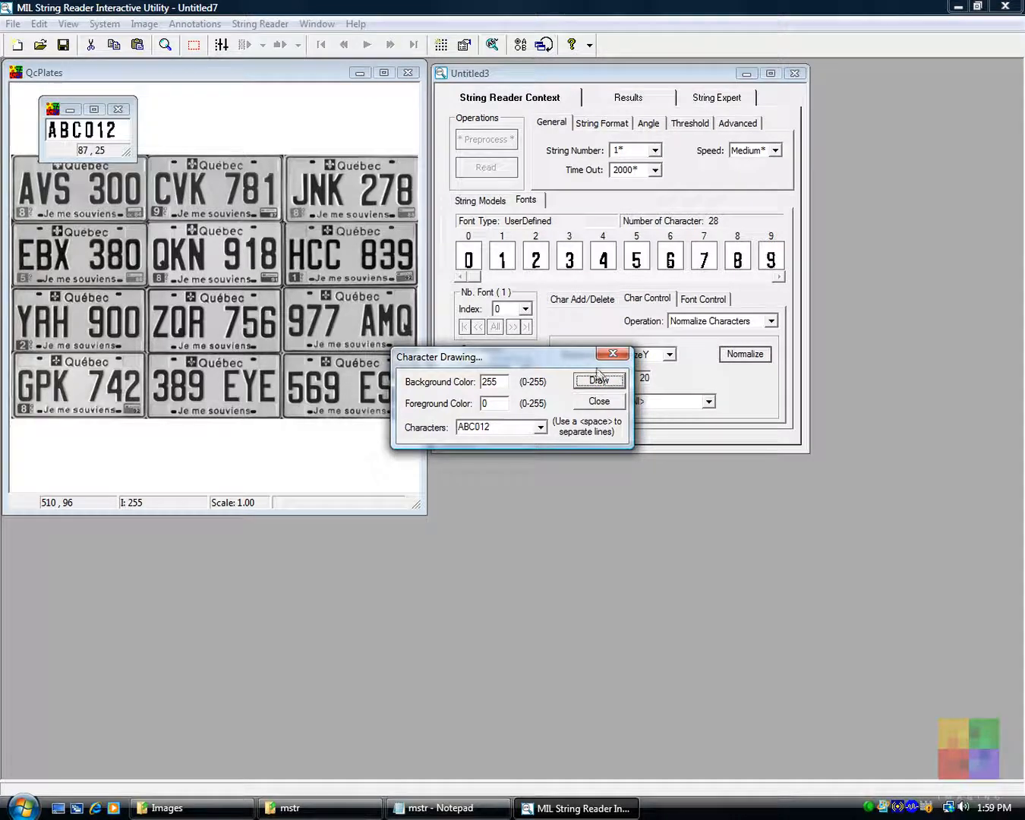
left_click(599, 401)
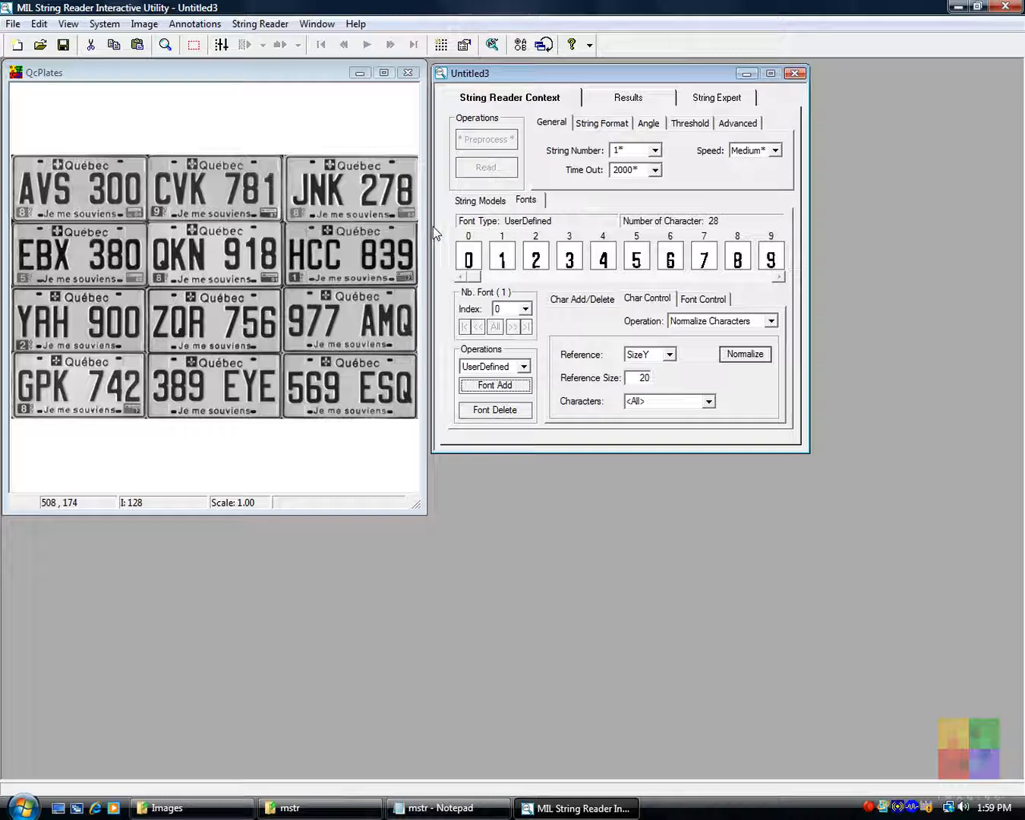
left_click(479, 199)
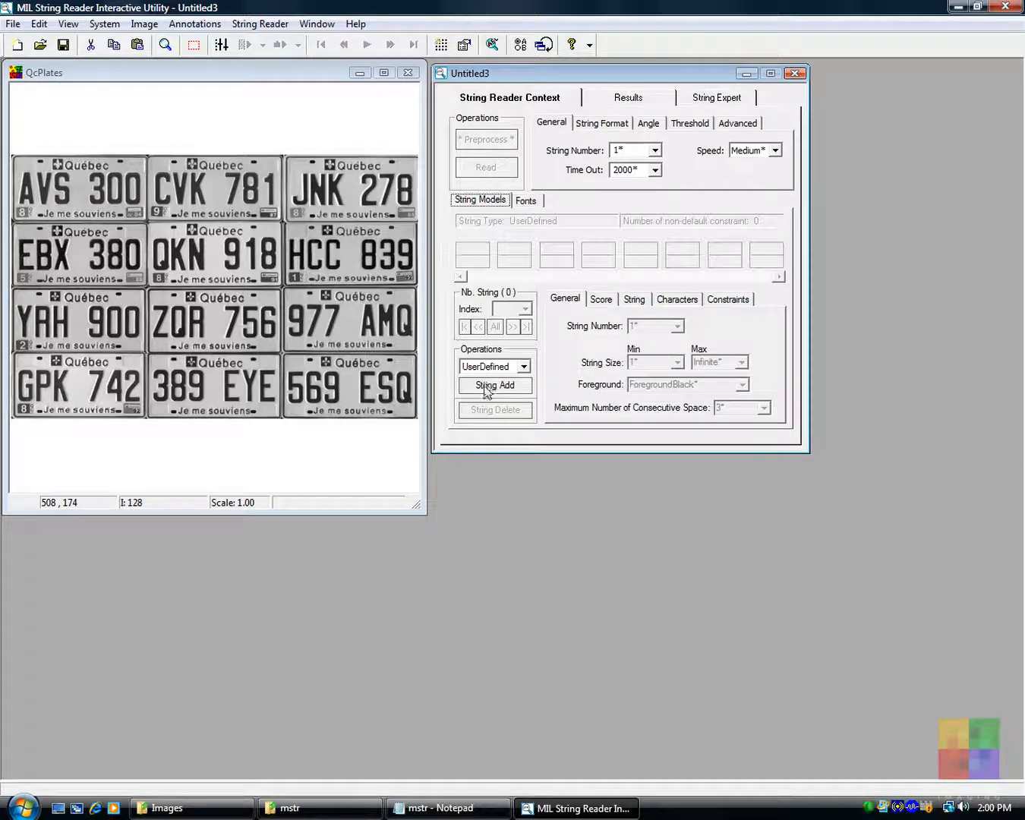
Step: Add a user-defined string model of exactly 6 characters and close the QcPlates image
left_click(493, 385)
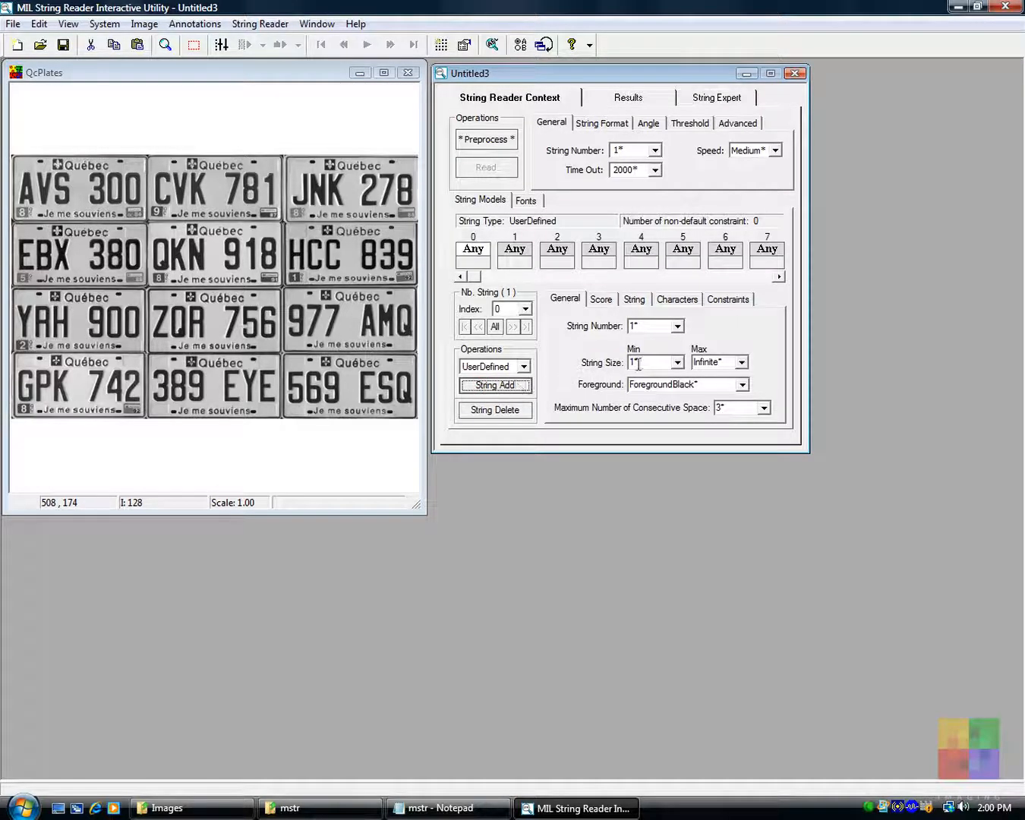
triple_click(649, 362)
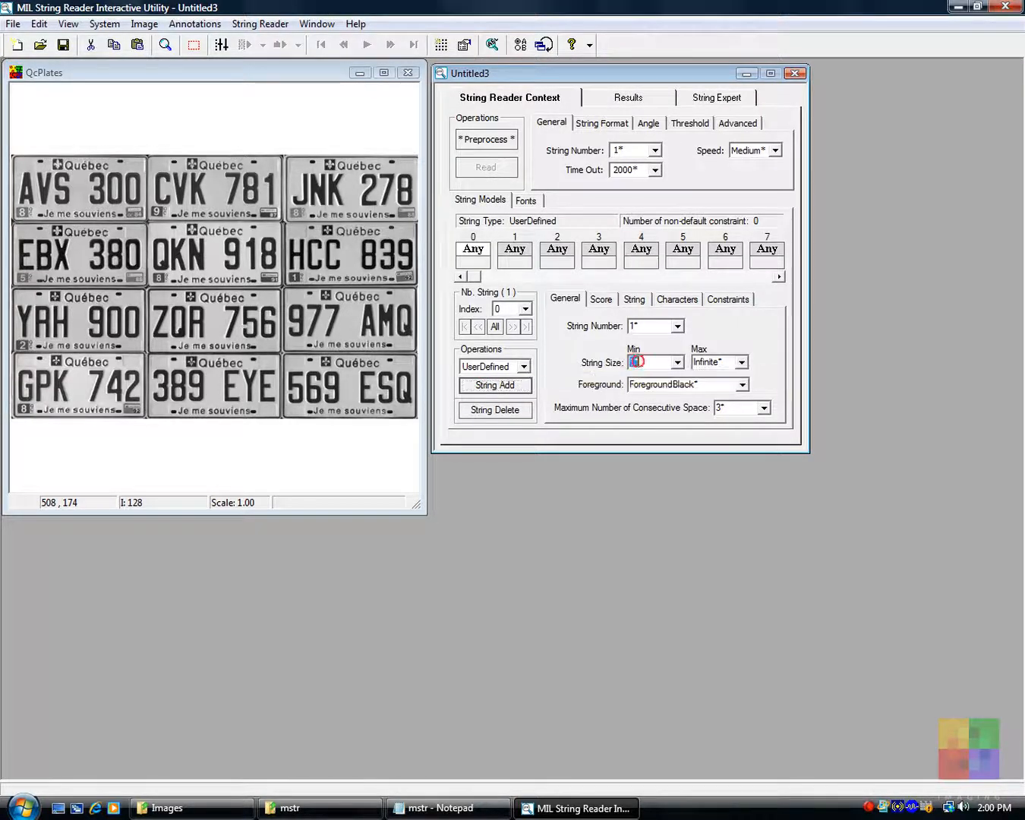
type("6")
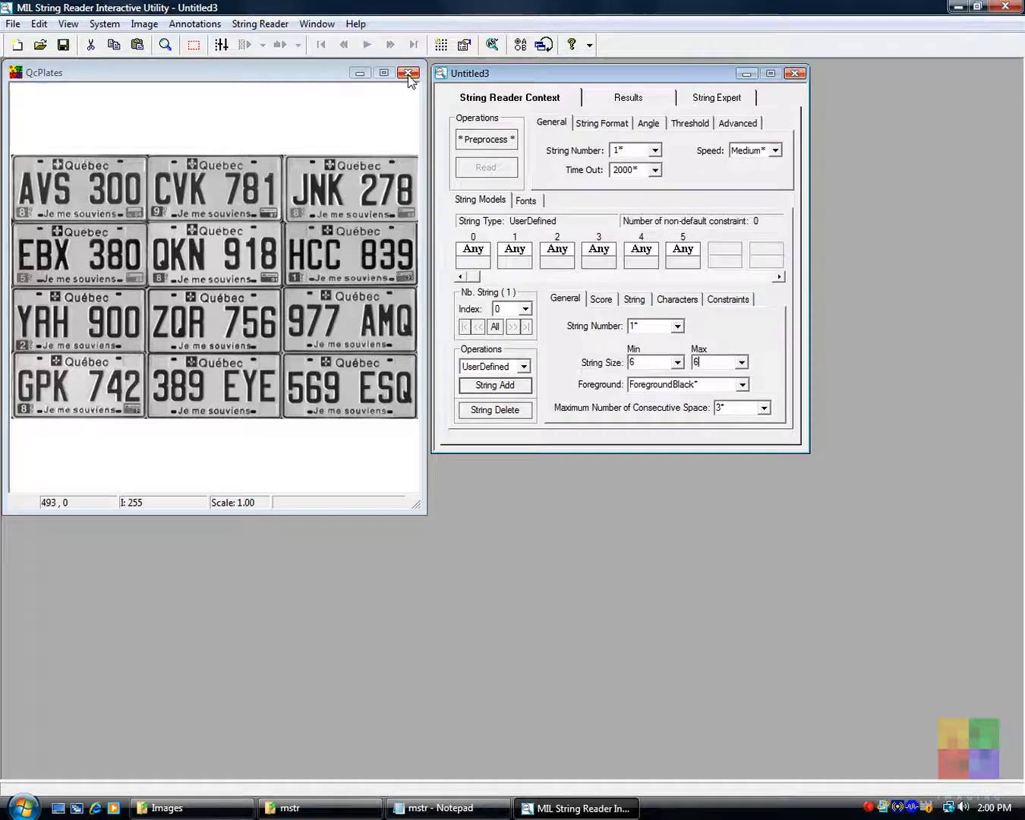
left_click(409, 73)
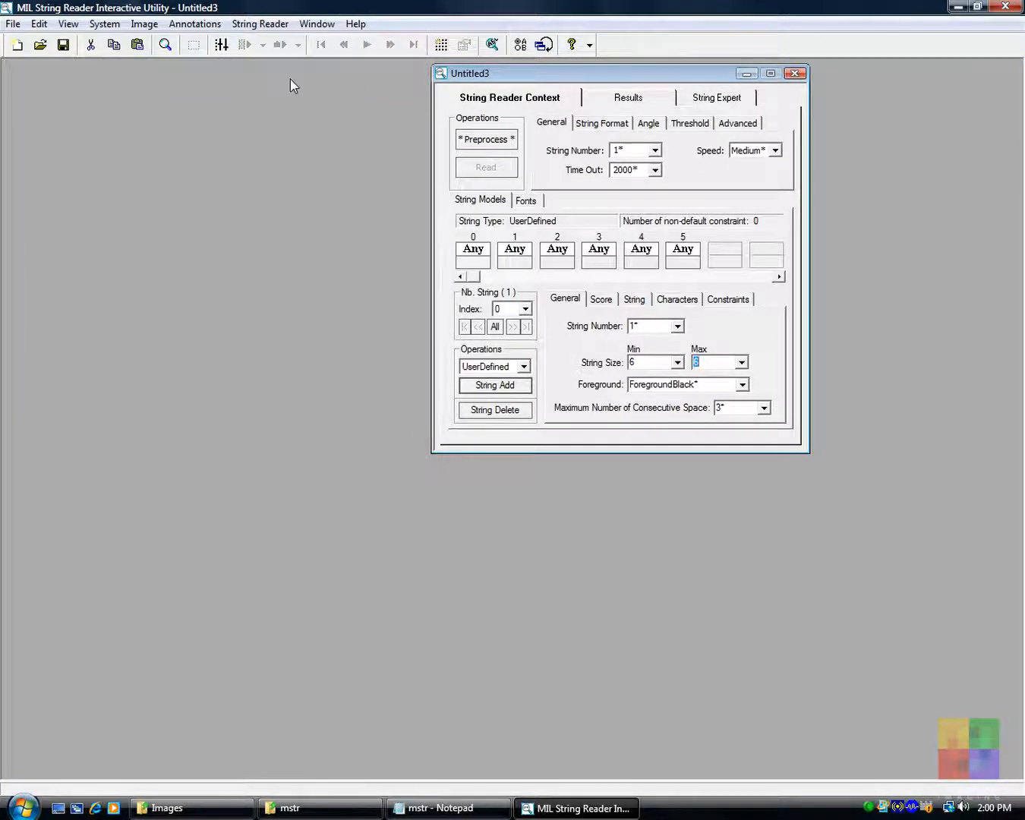
Step: Open the LicPlate car photo from the Images folder
left_click(13, 23)
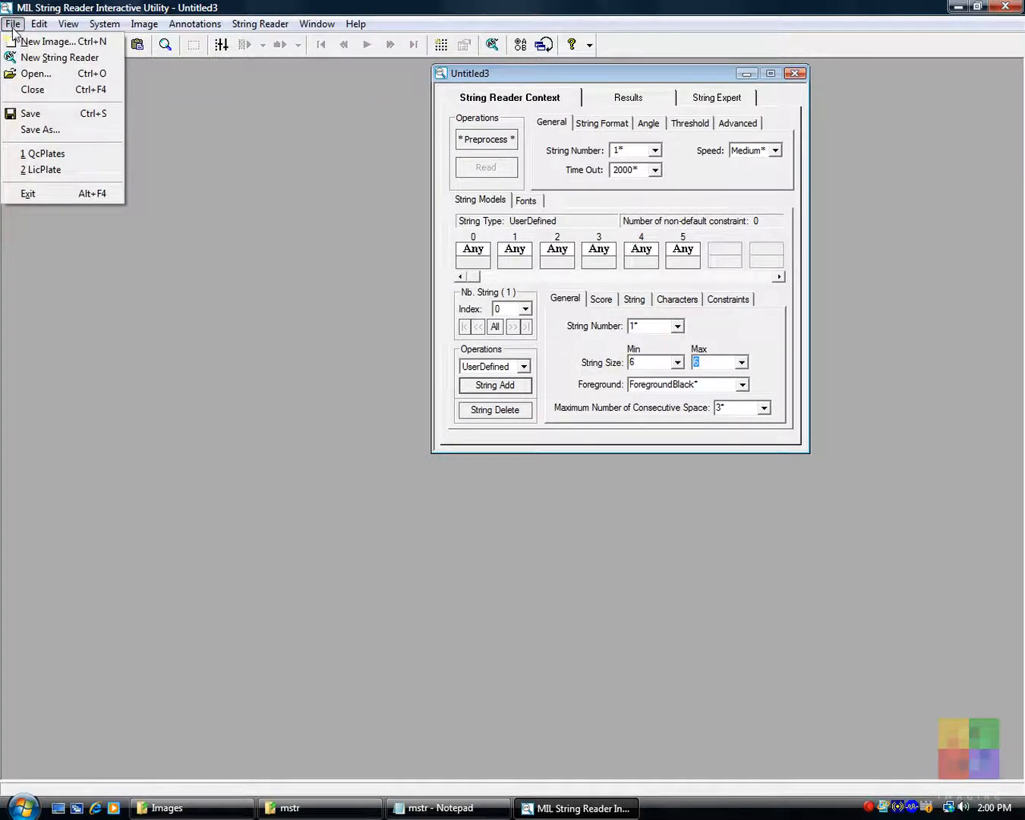
left_click(35, 74)
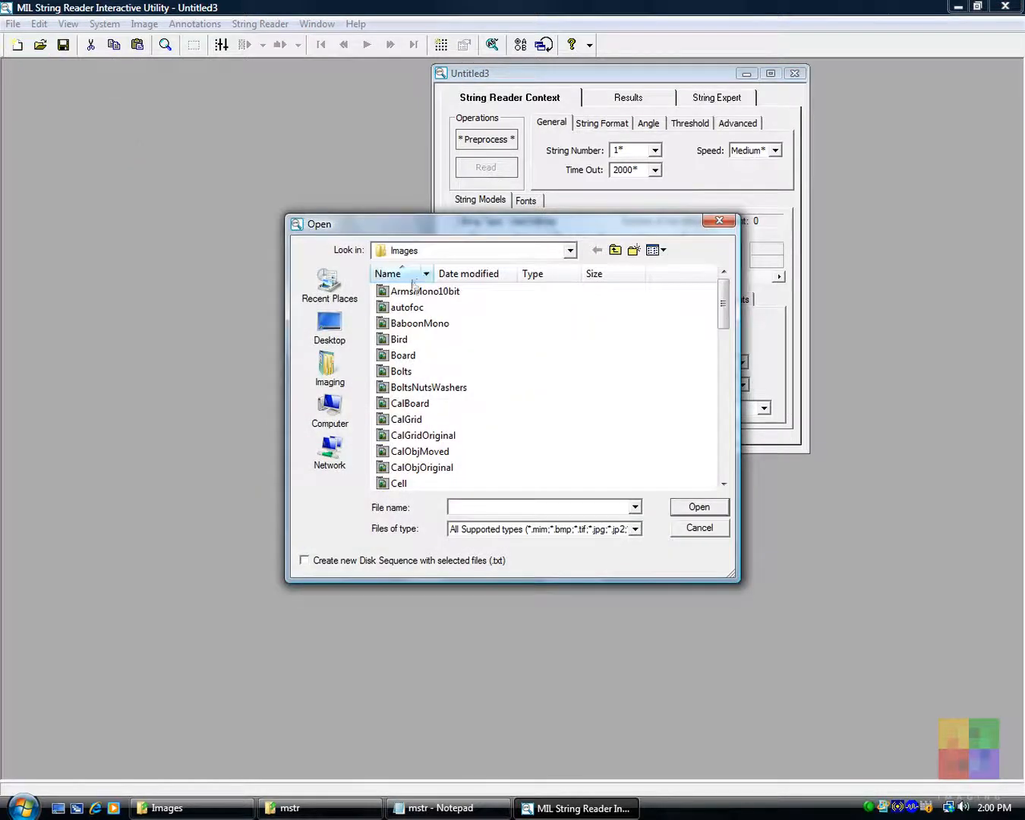
left_click(402, 355)
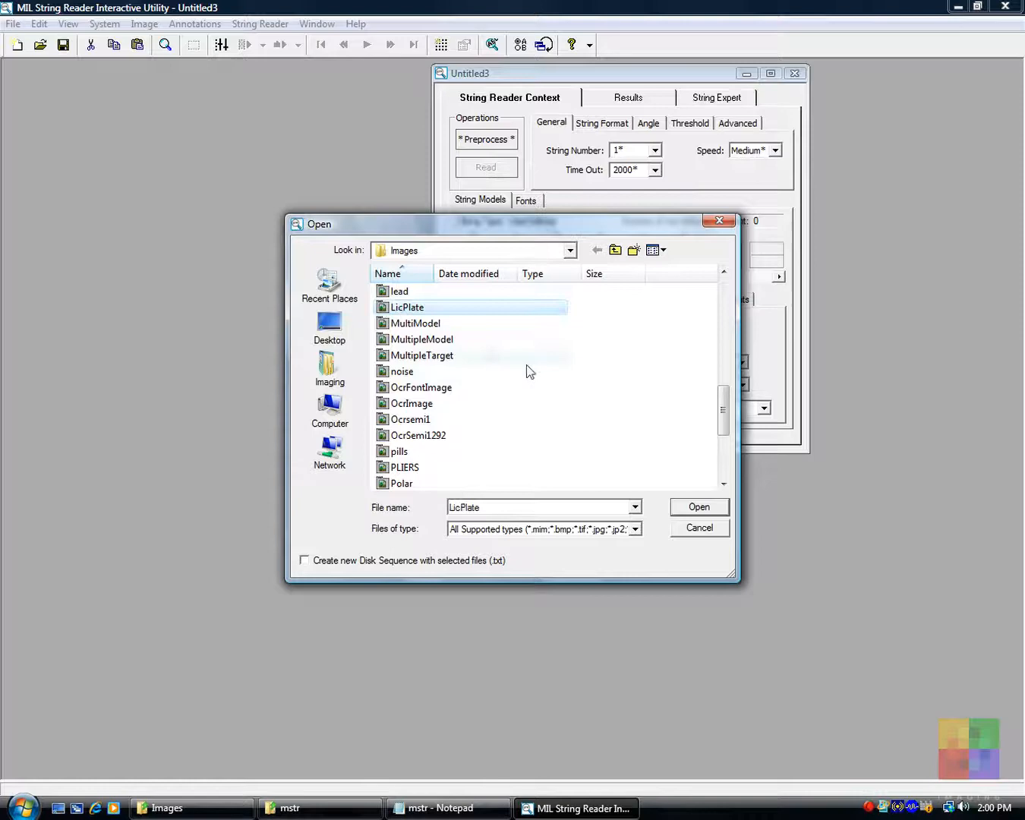
left_click(697, 506)
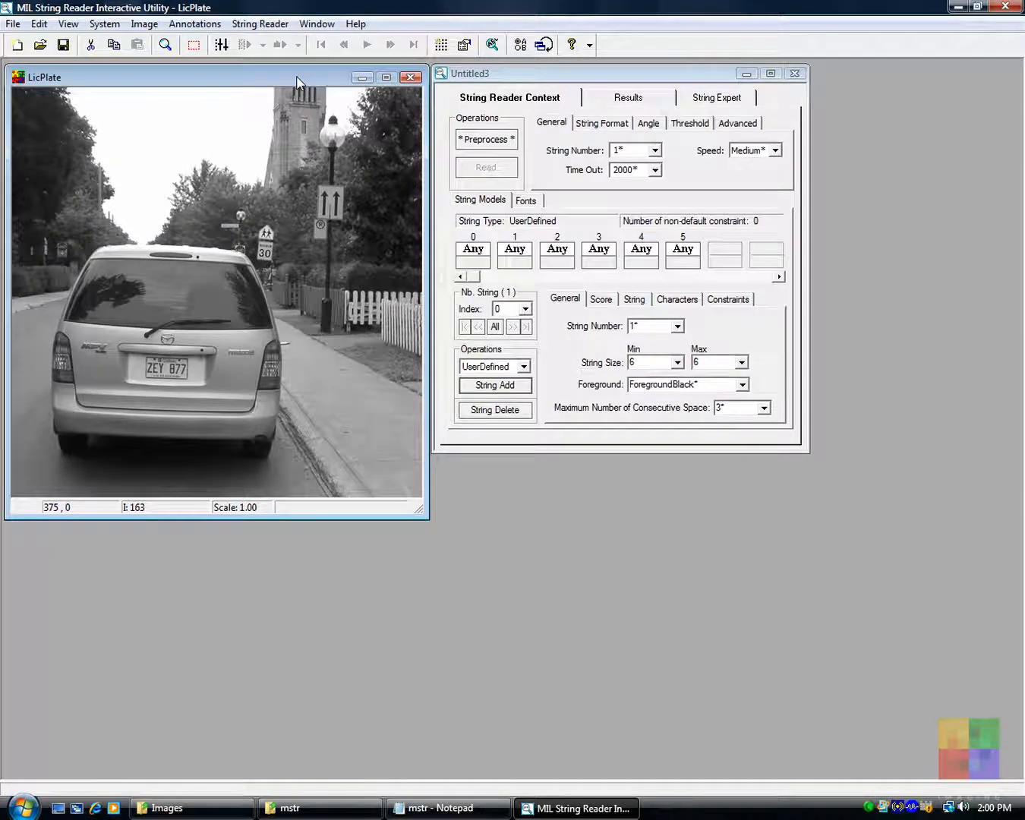
left_click(627, 97)
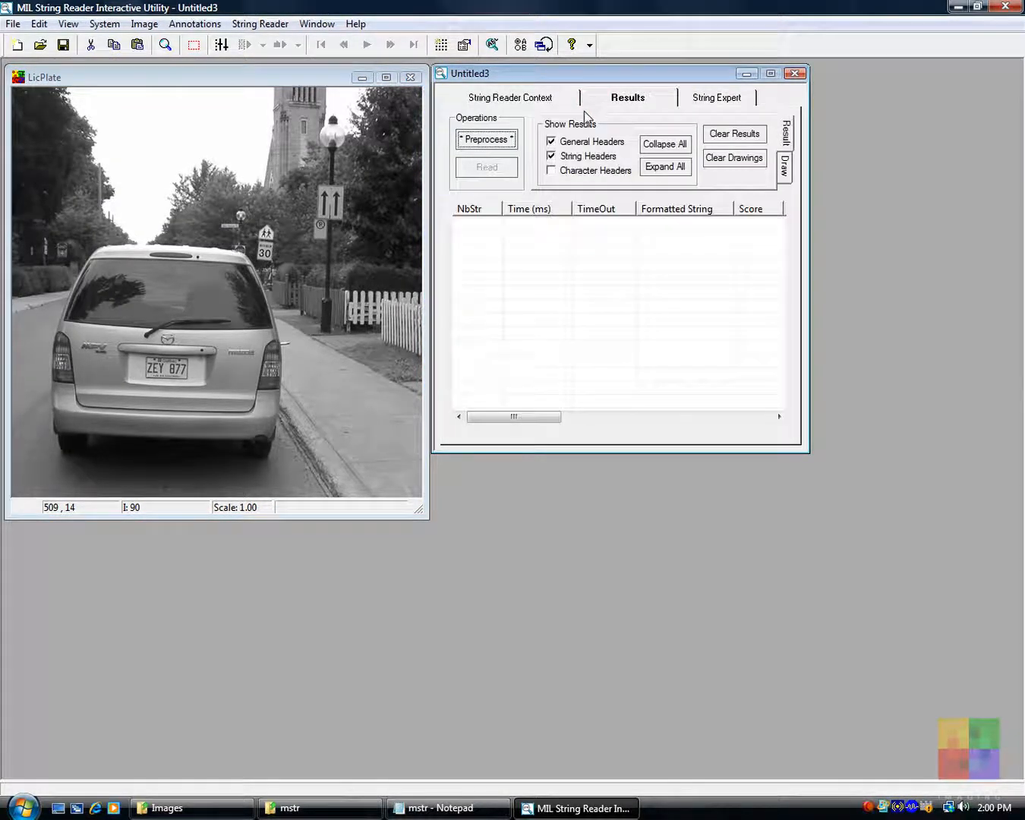
mouse_move(486, 139)
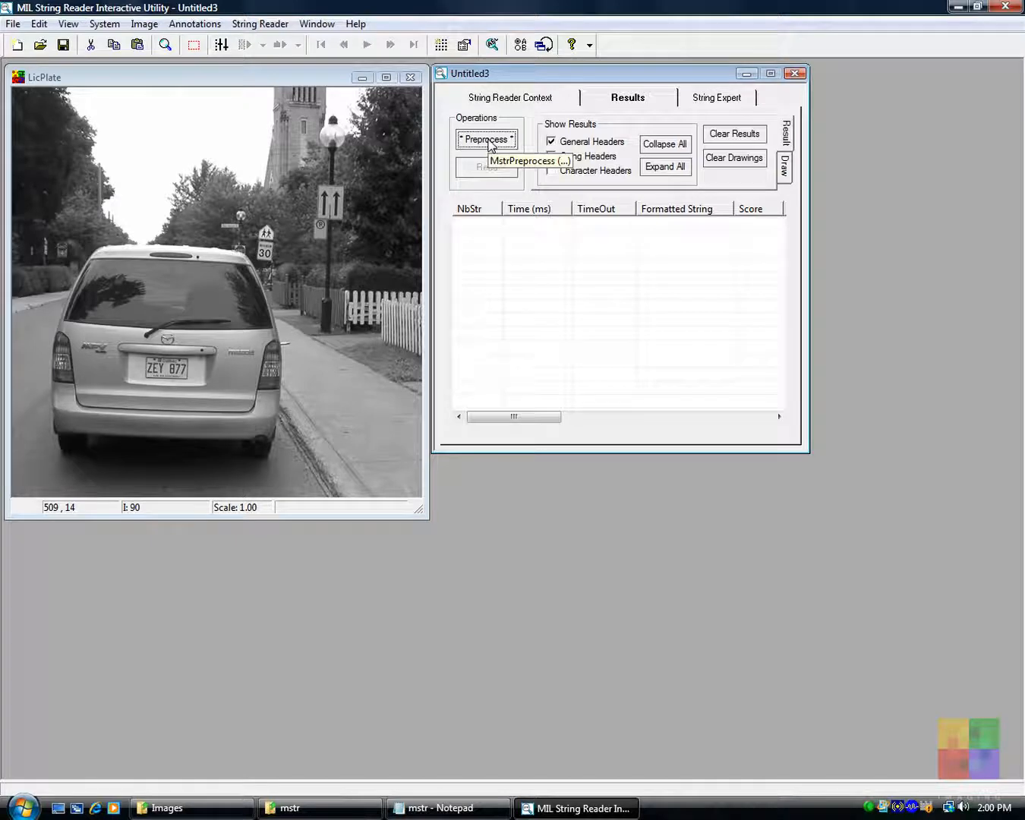
left_click(486, 140)
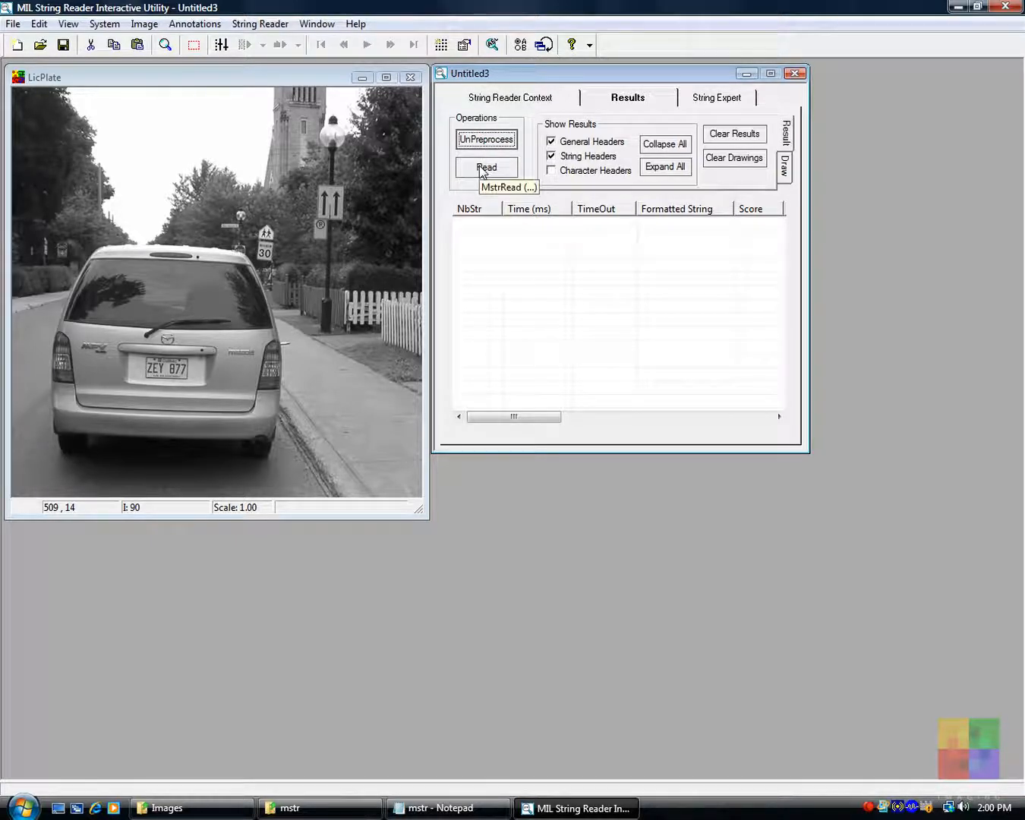
left_click(486, 167)
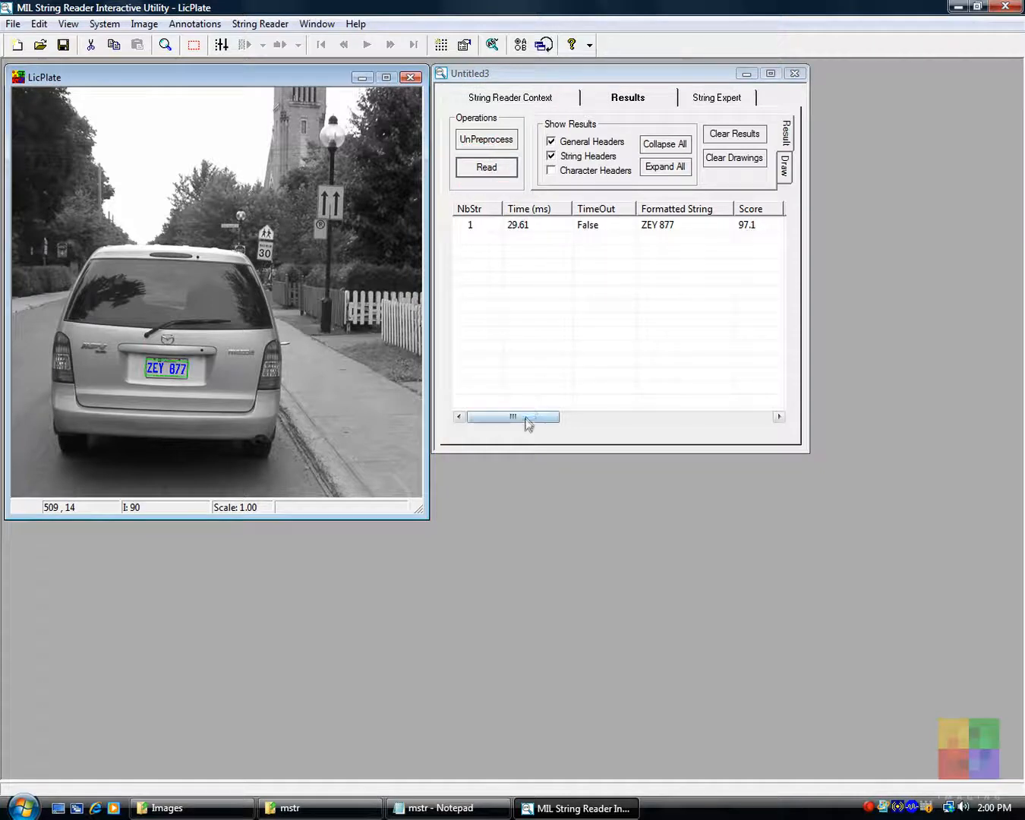
Step: Review per-character scores, hide character headers and return to context settings
left_click_drag(512, 417, 543, 417)
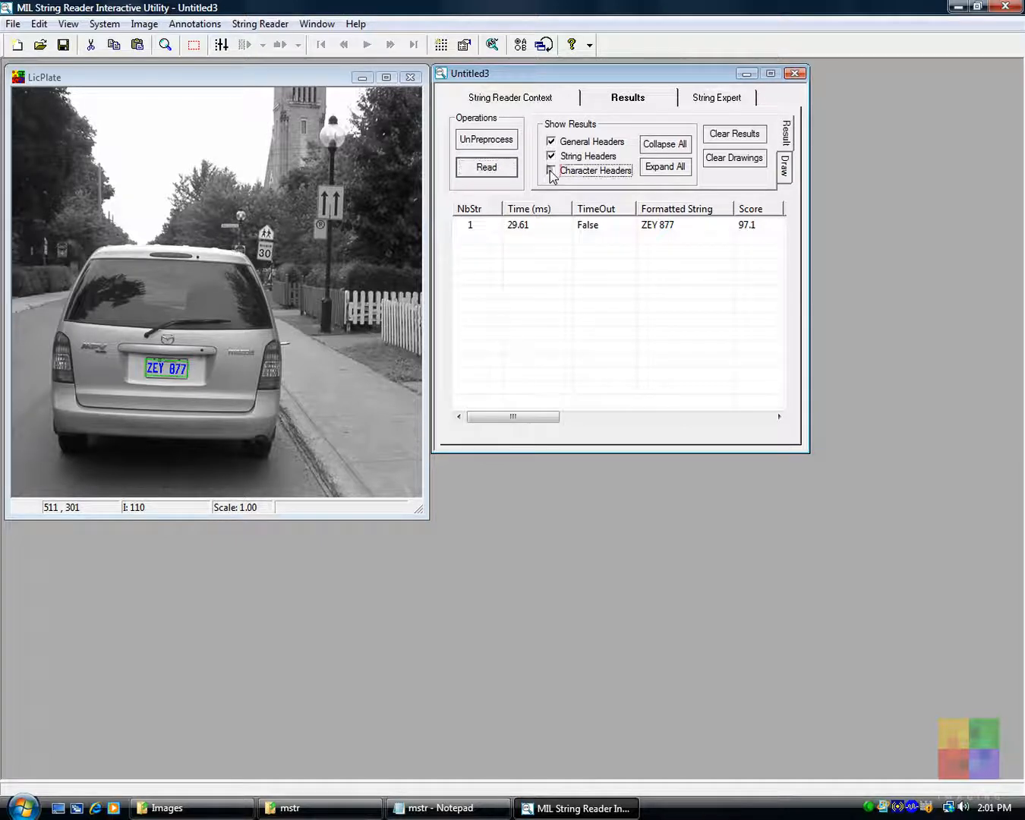
left_click(552, 170)
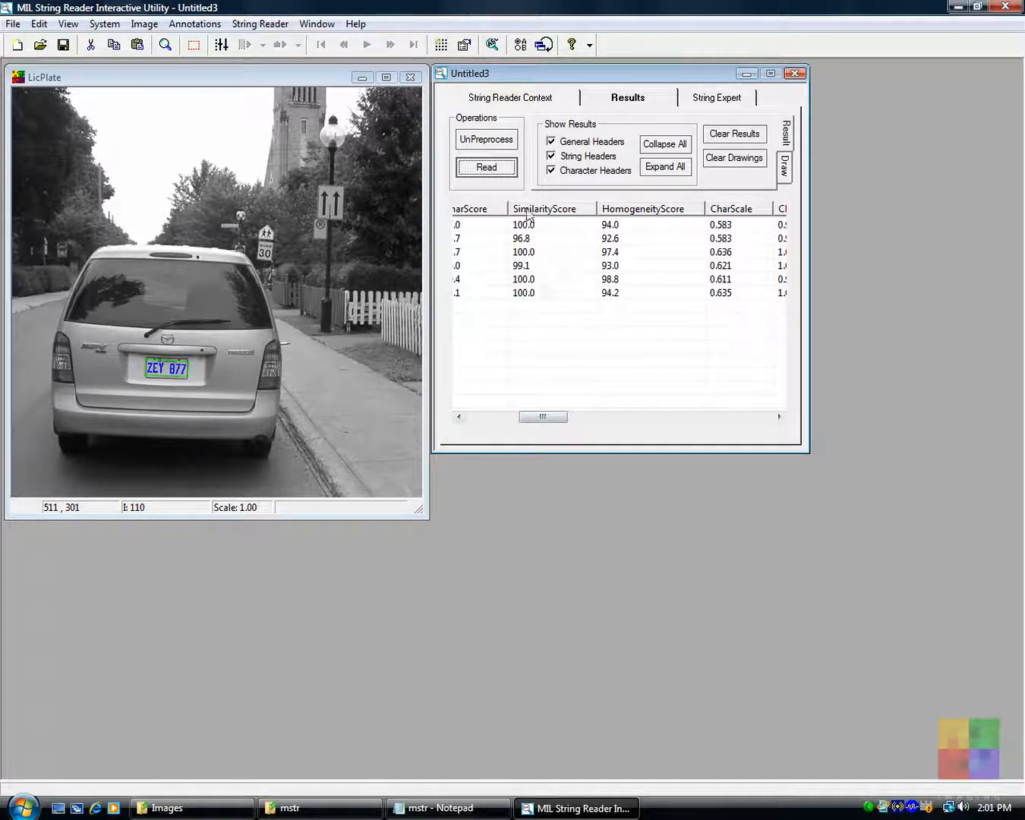
mouse_move(528, 302)
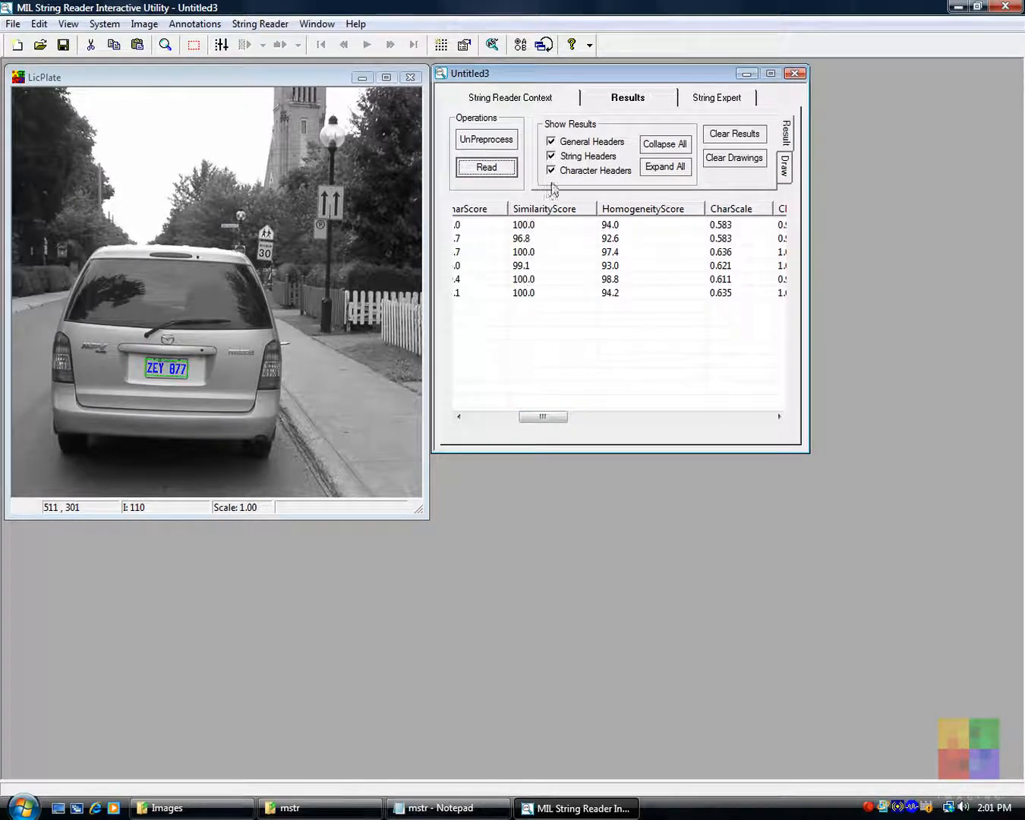
left_click(551, 170)
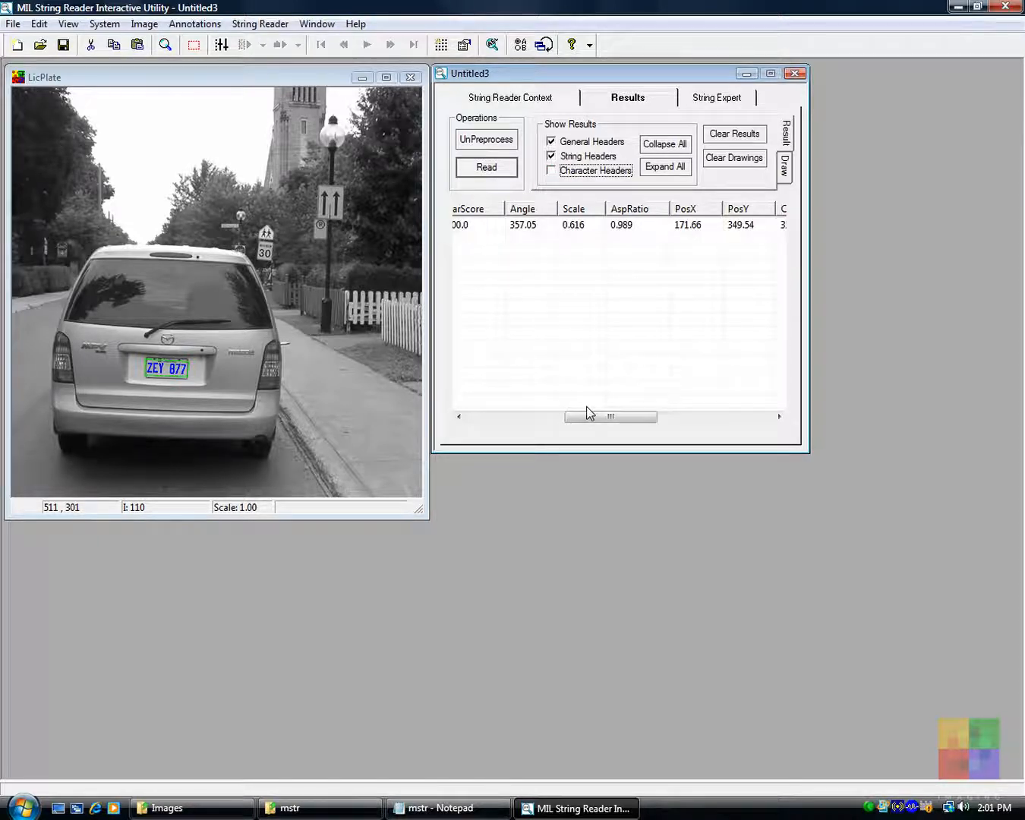
left_click(486, 167)
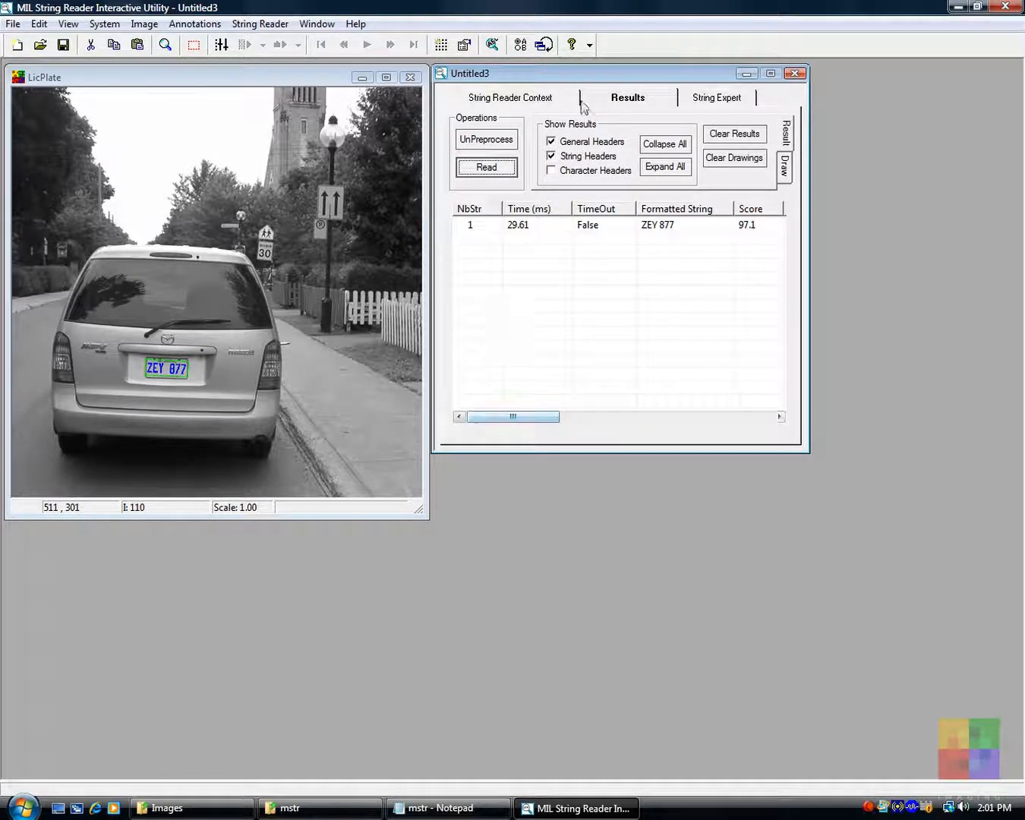
left_click(510, 97)
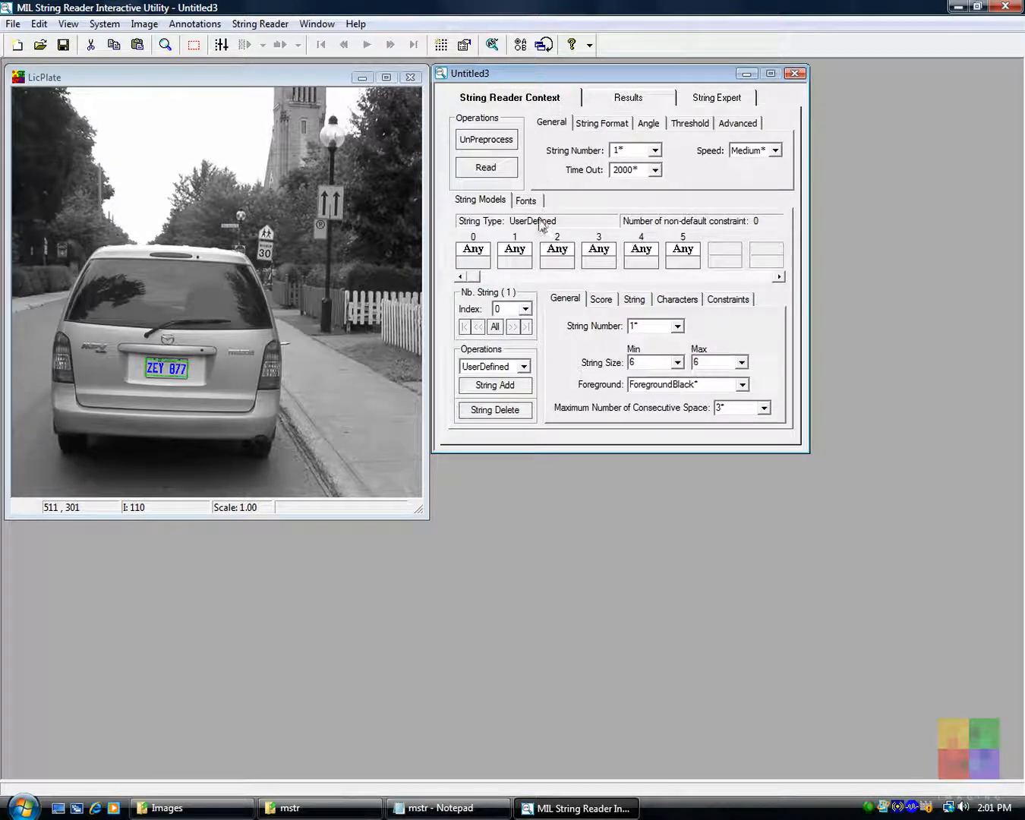
Step: Renormalize font characters to SizeY 52, clear results and drawings, then preprocess again
left_click(526, 200)
type("52")
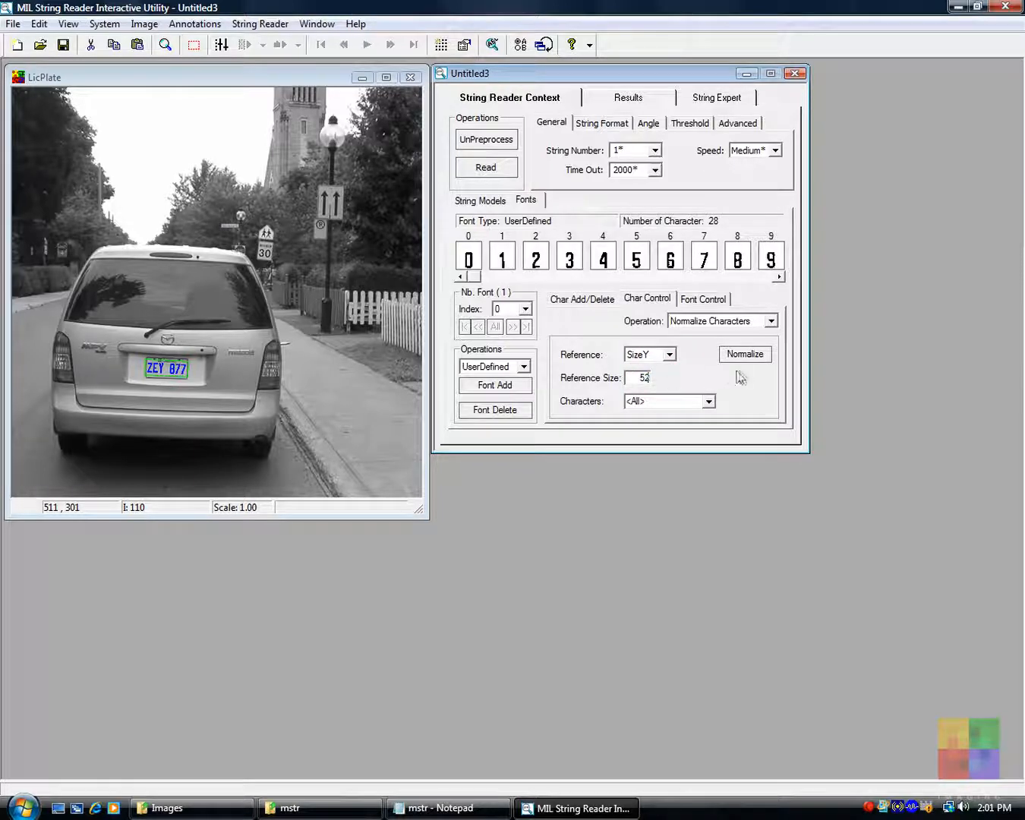
left_click(744, 354)
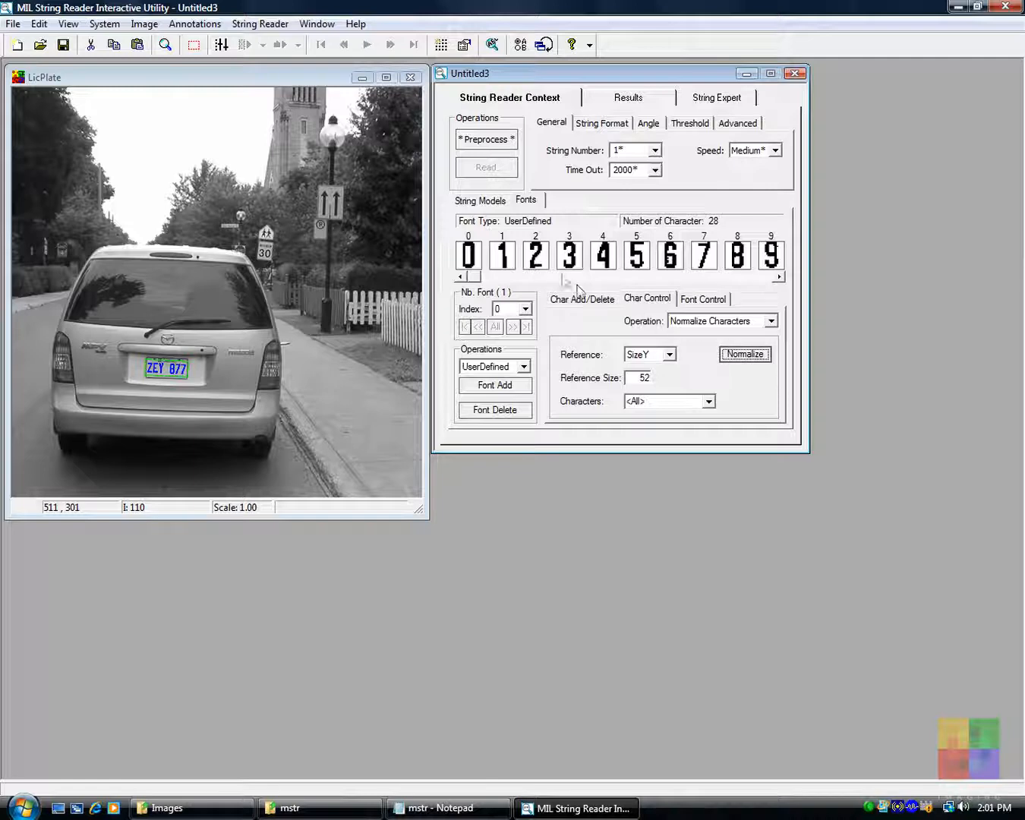
left_click(628, 97)
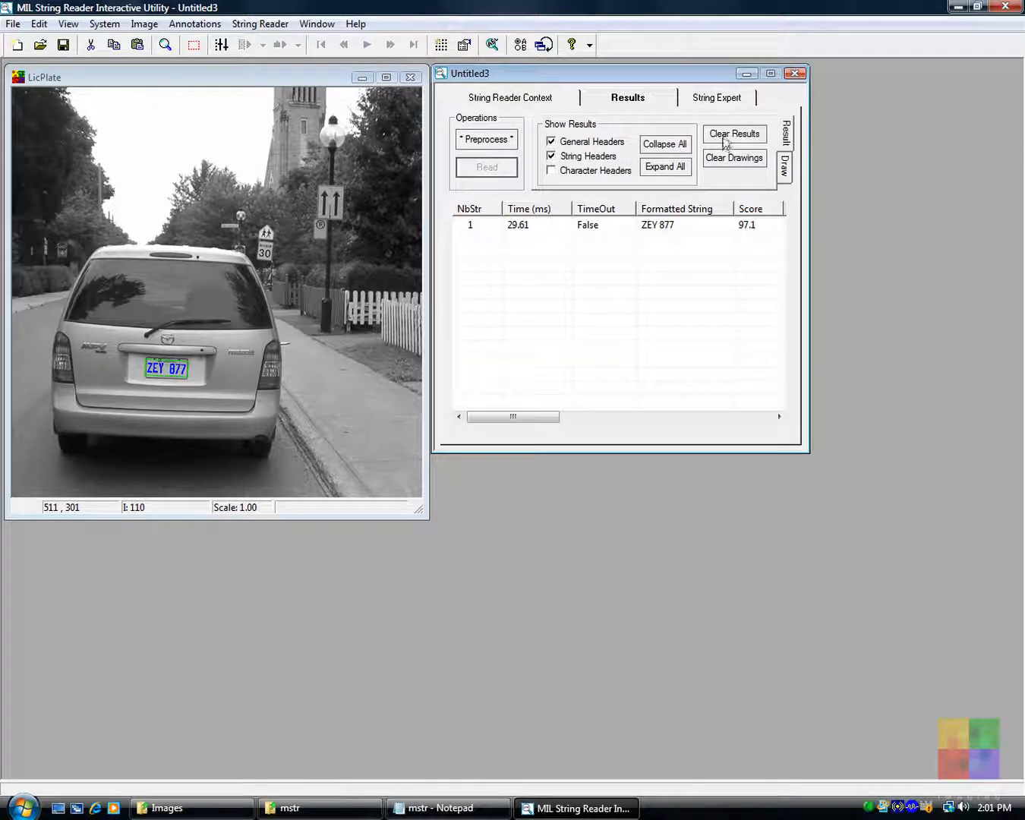
left_click(734, 134)
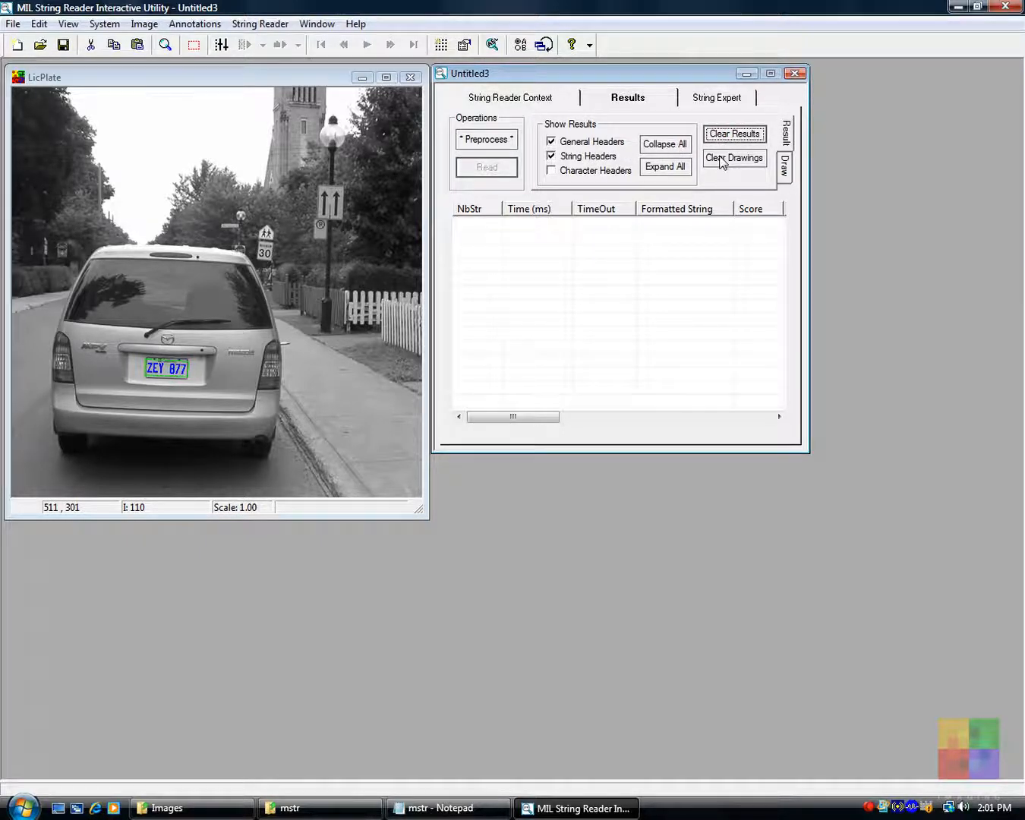
left_click(733, 157)
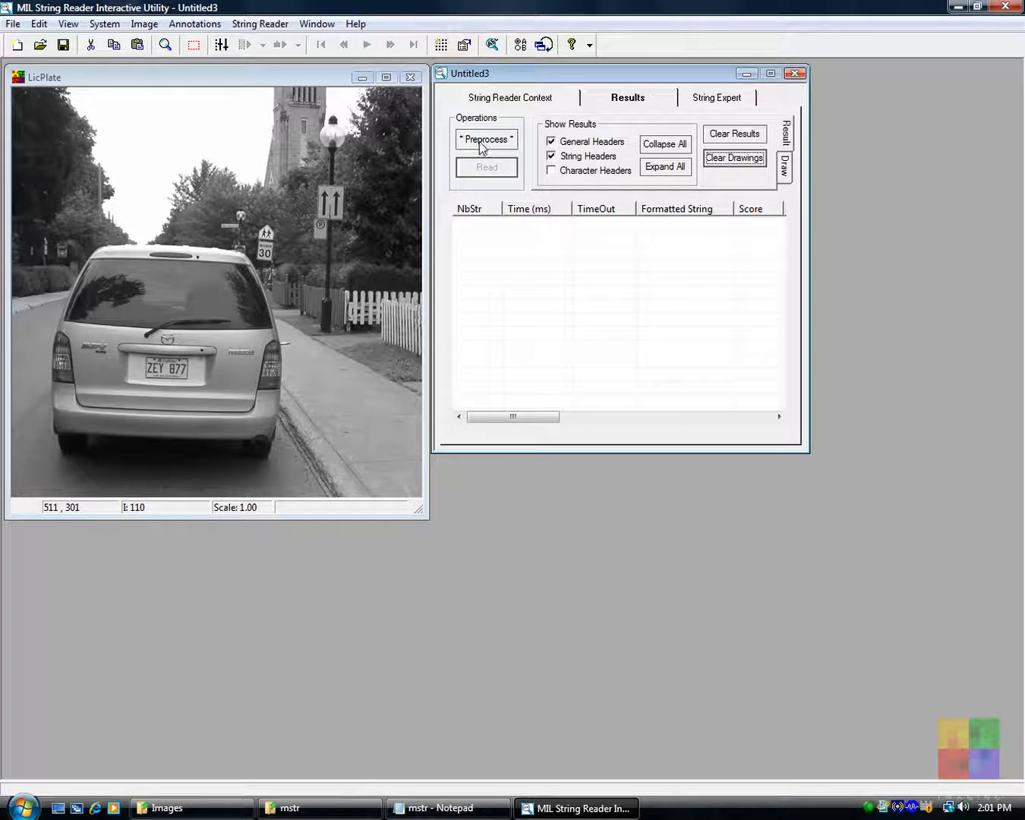
left_click(485, 139)
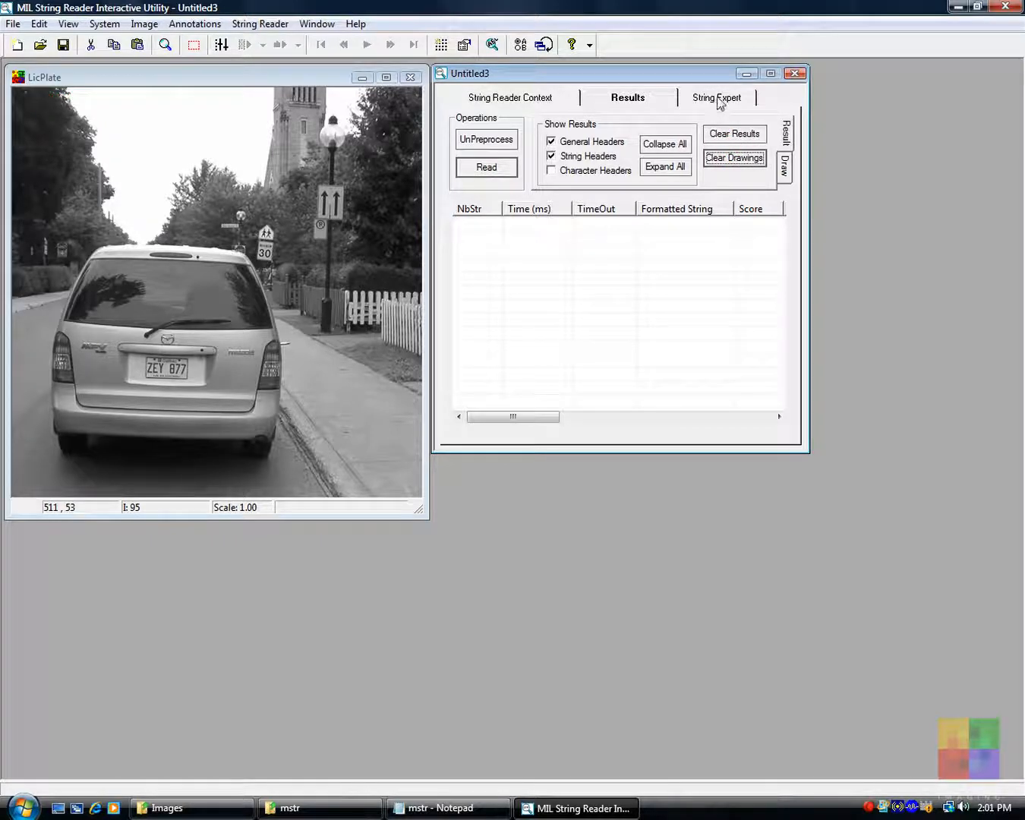
Step: Run the string expert for target ZEY877, which flags the reference scale as too high
left_click(715, 97)
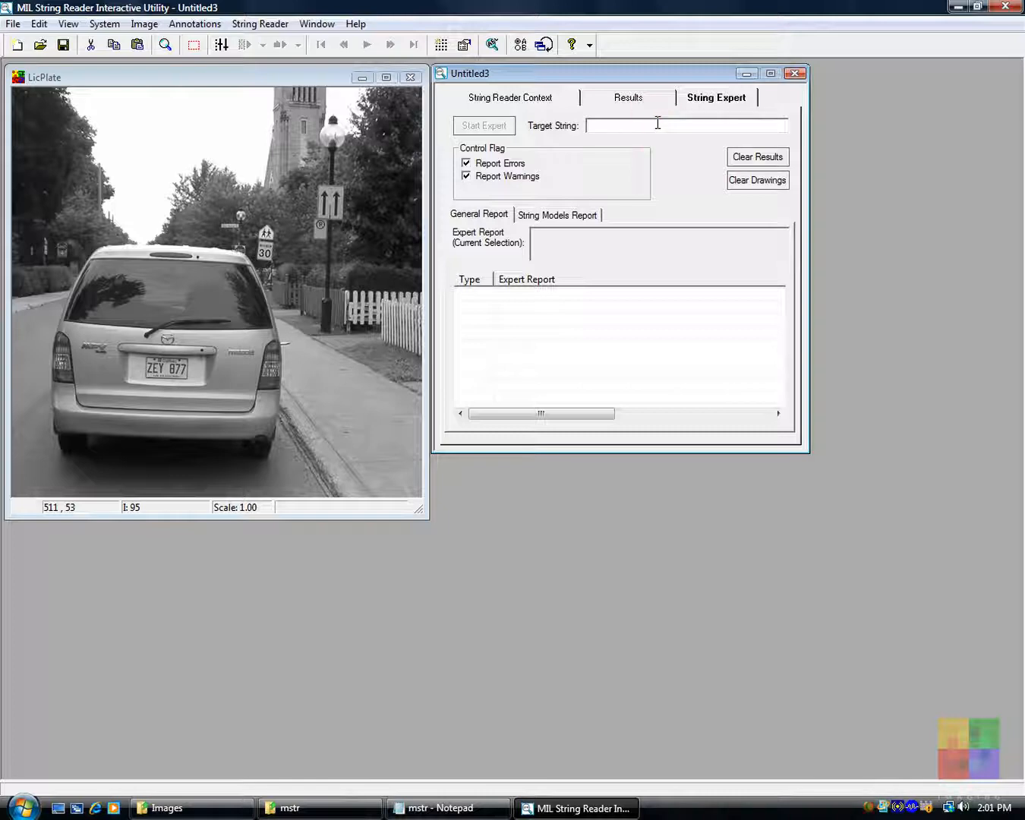
type("ZEY877")
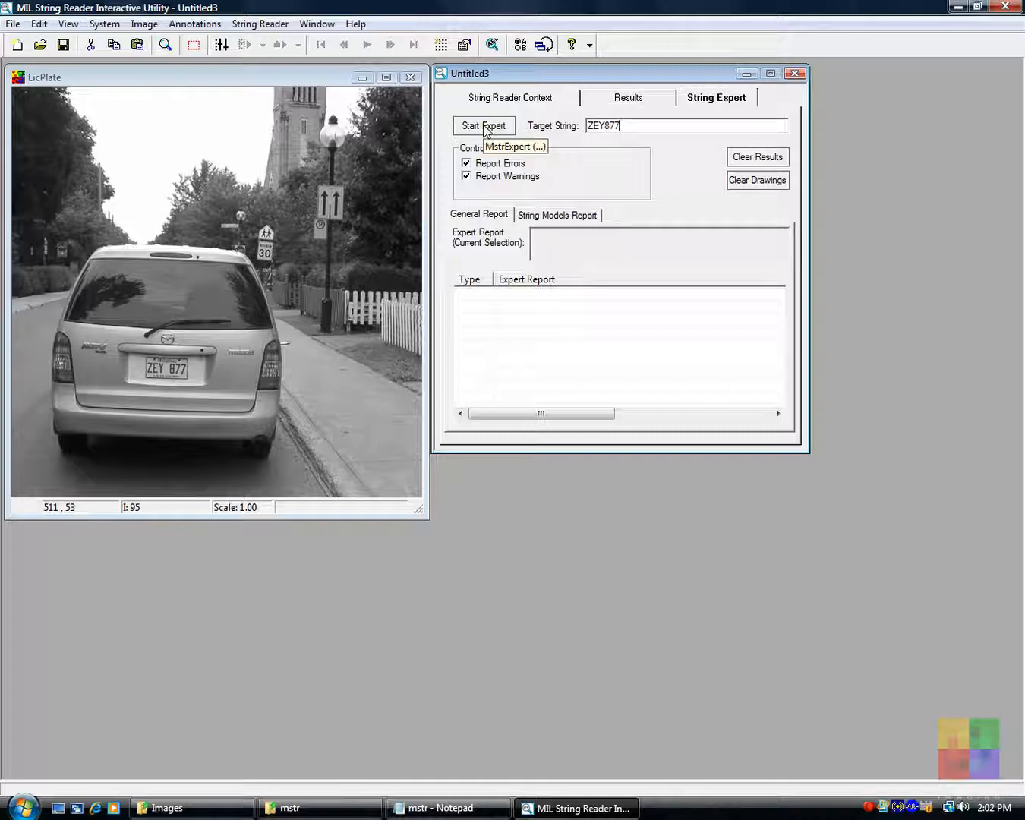
left_click(484, 125)
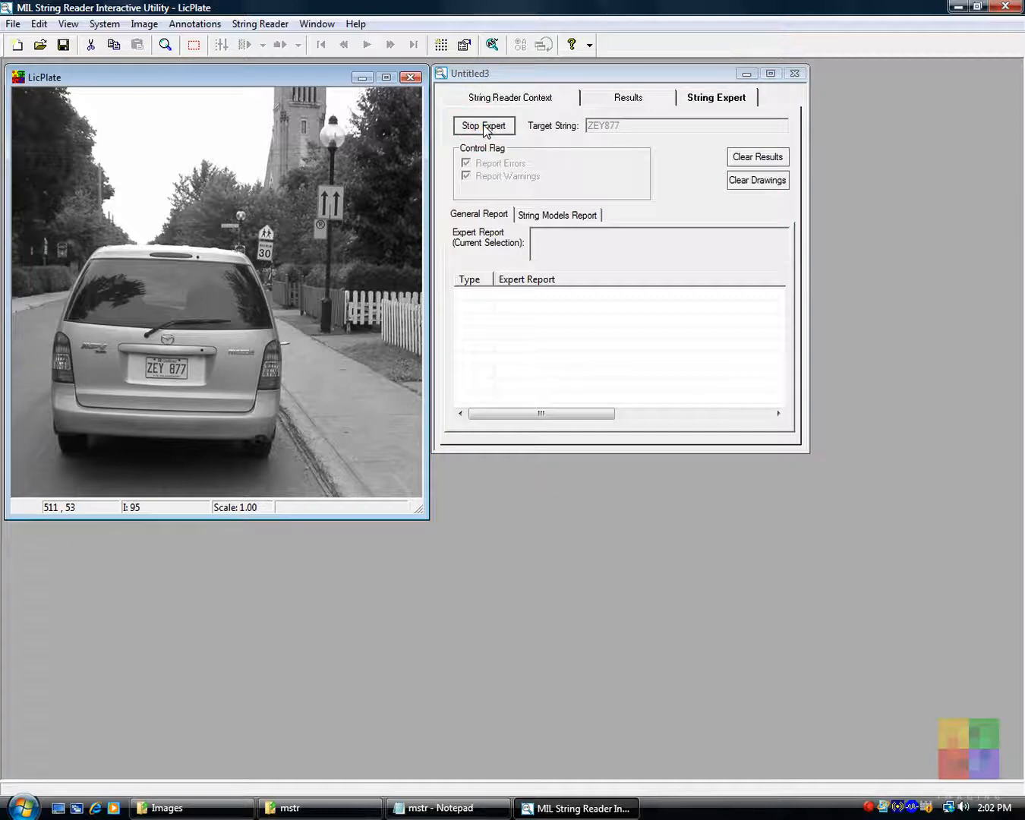
left_click(484, 125)
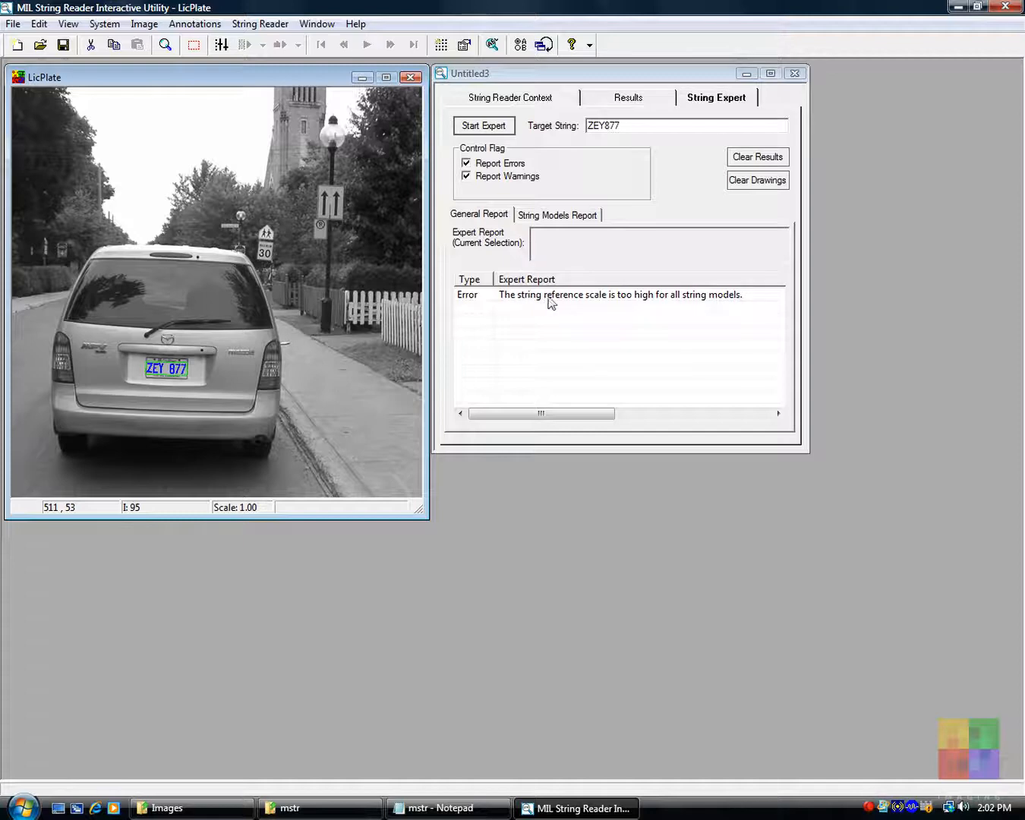
mouse_move(598, 302)
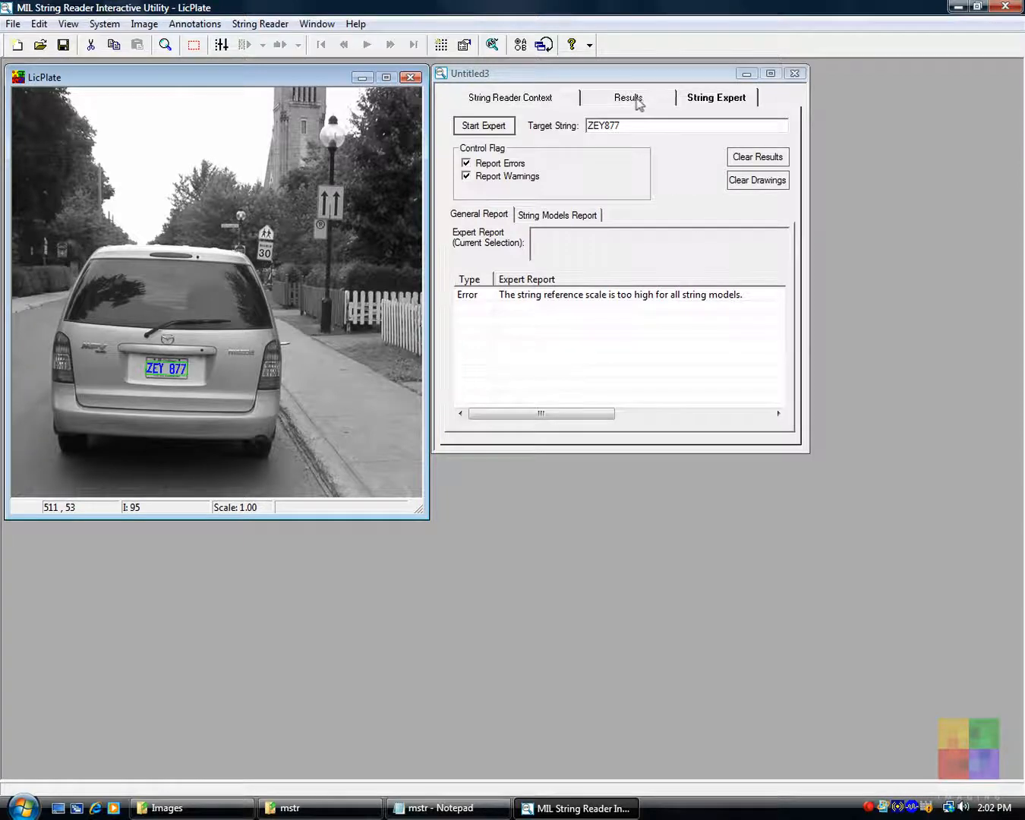
Step: Review the ZEY 877 read (score 94.1, scale 0.263), clear the results, and return to context settings
left_click(627, 97)
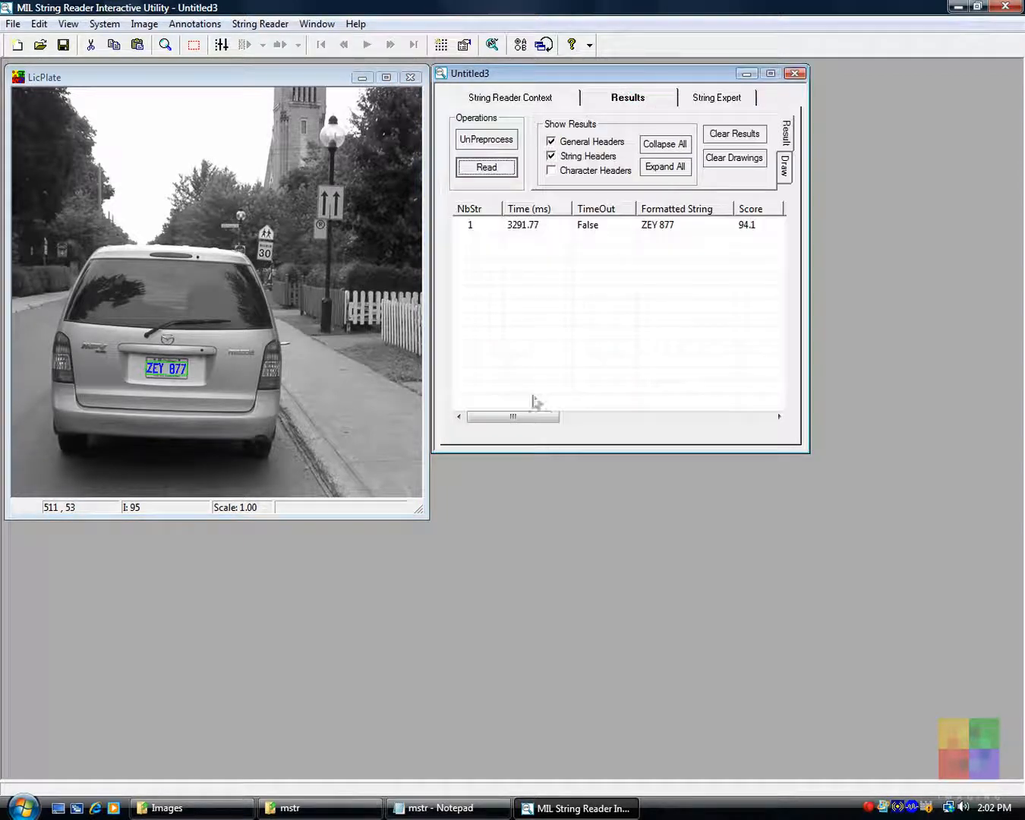
left_click_drag(514, 416, 565, 416)
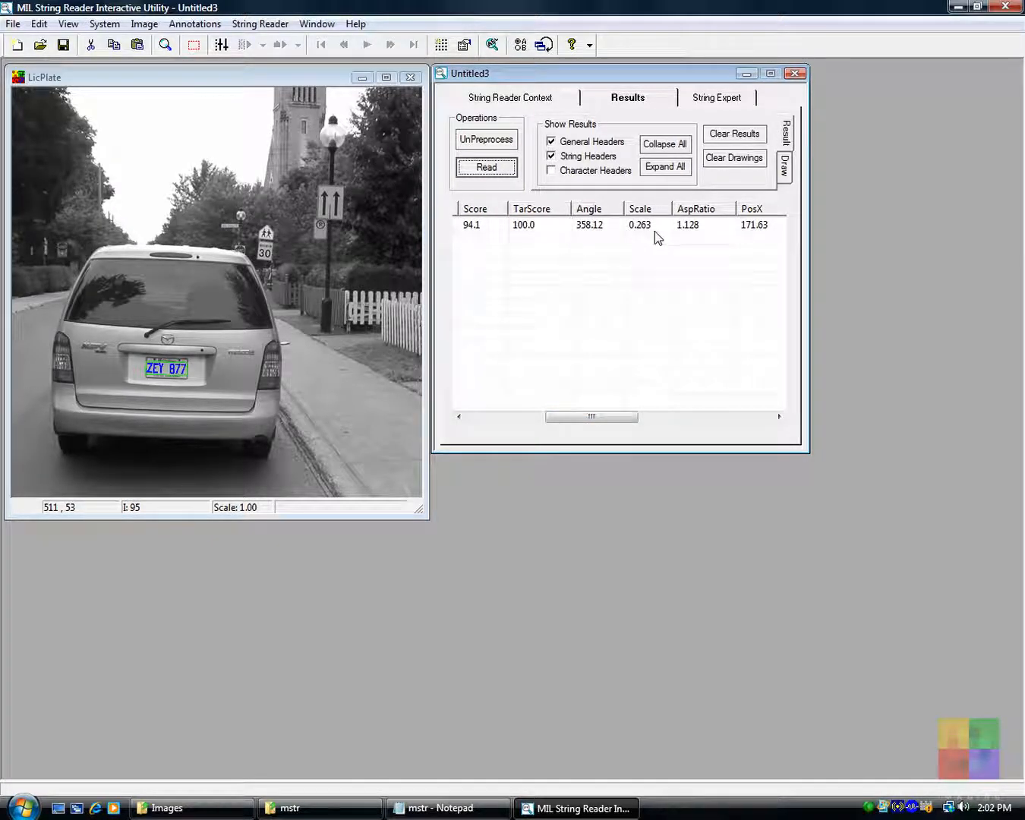
left_click(734, 134)
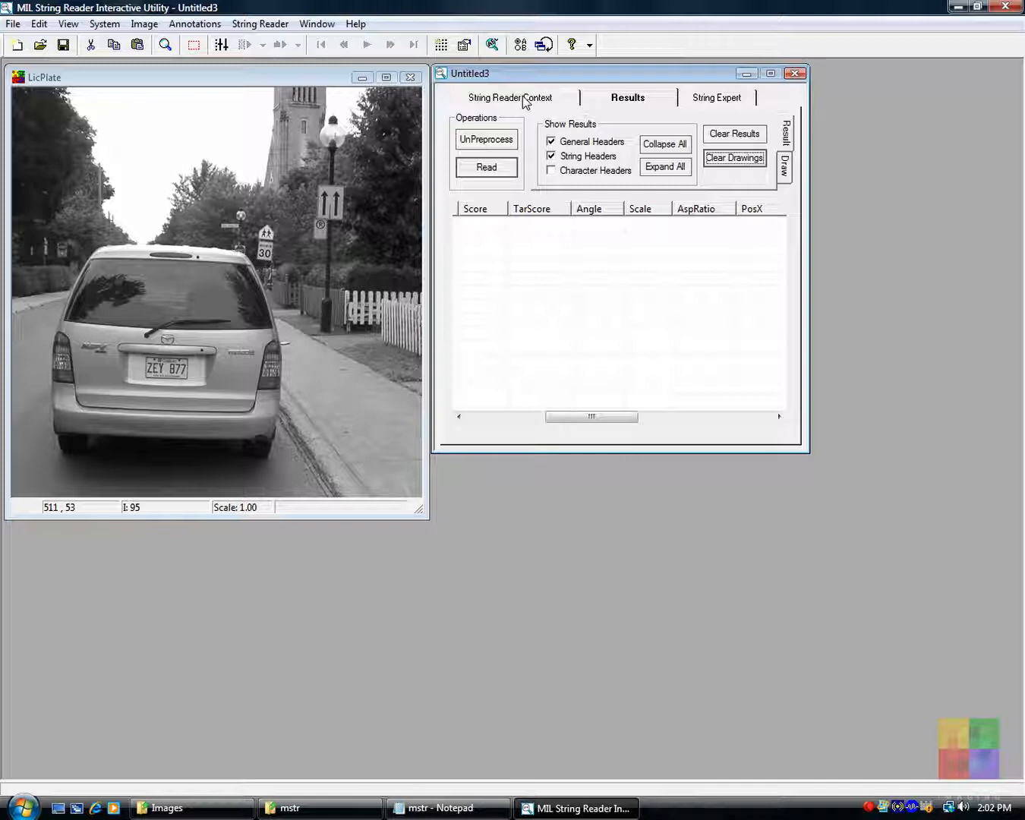
left_click(510, 97)
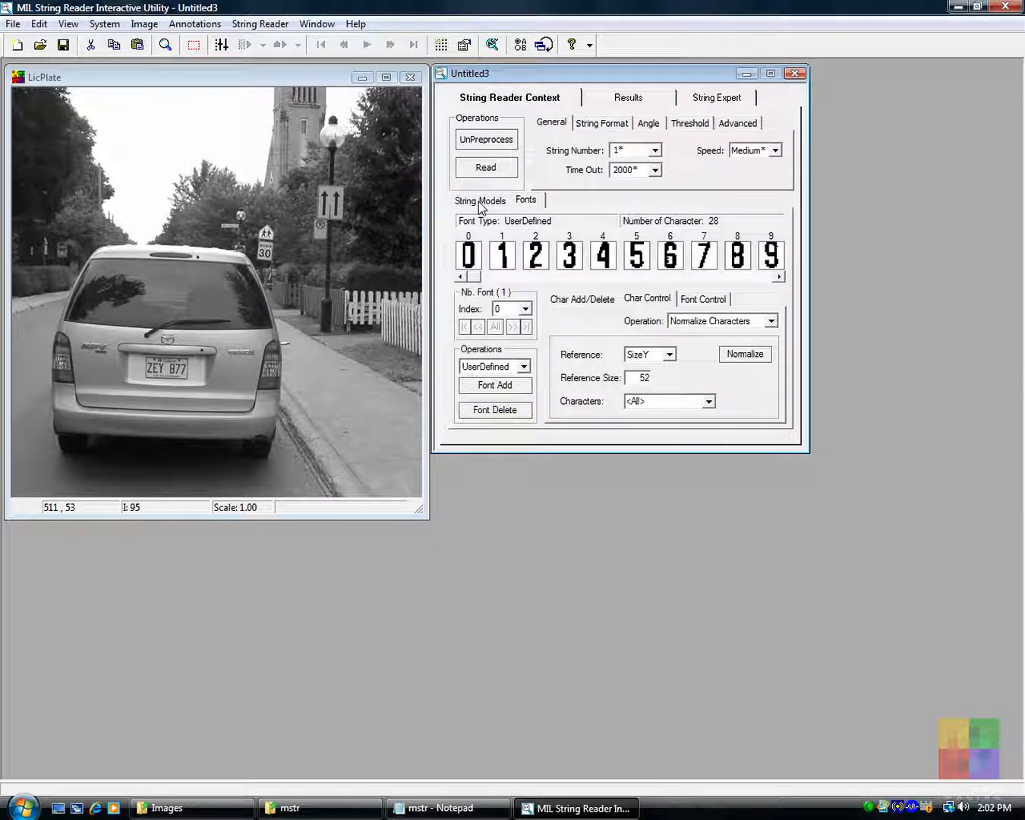
Step: Set the string Scale Reference to 0.3, preprocess, and re-read the plate (score 94.0, scale 0.238)
left_click(479, 200)
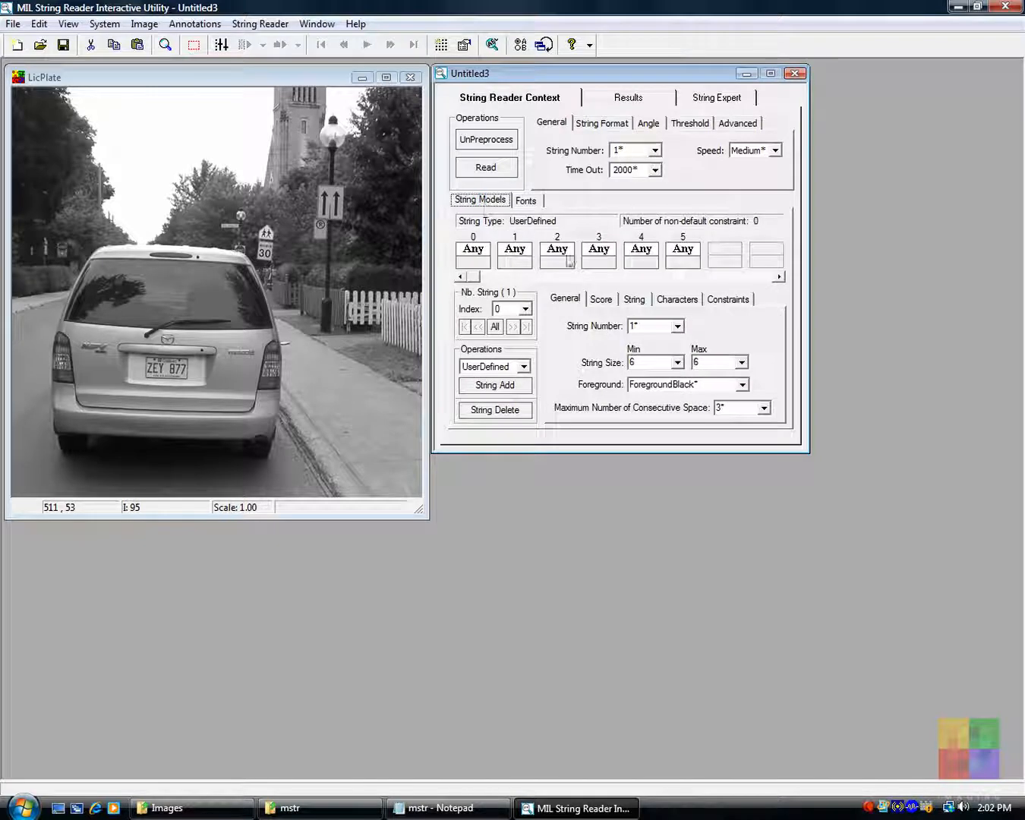
left_click(635, 298)
type("0.3")
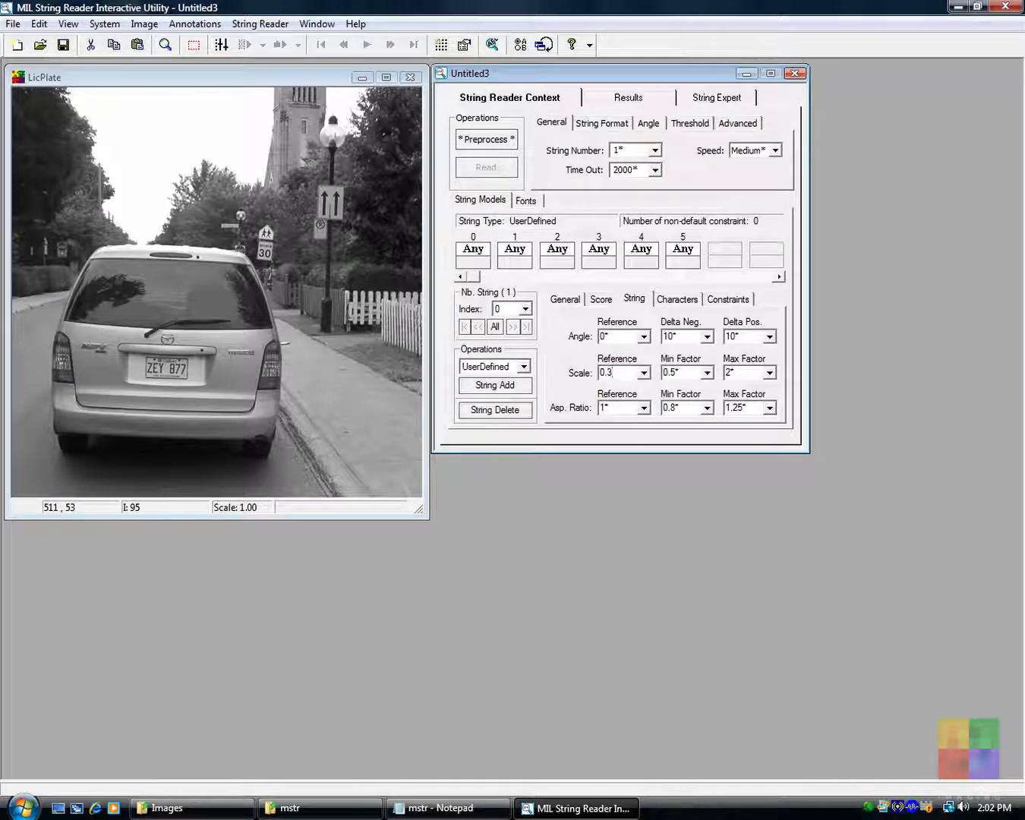
mouse_move(615, 112)
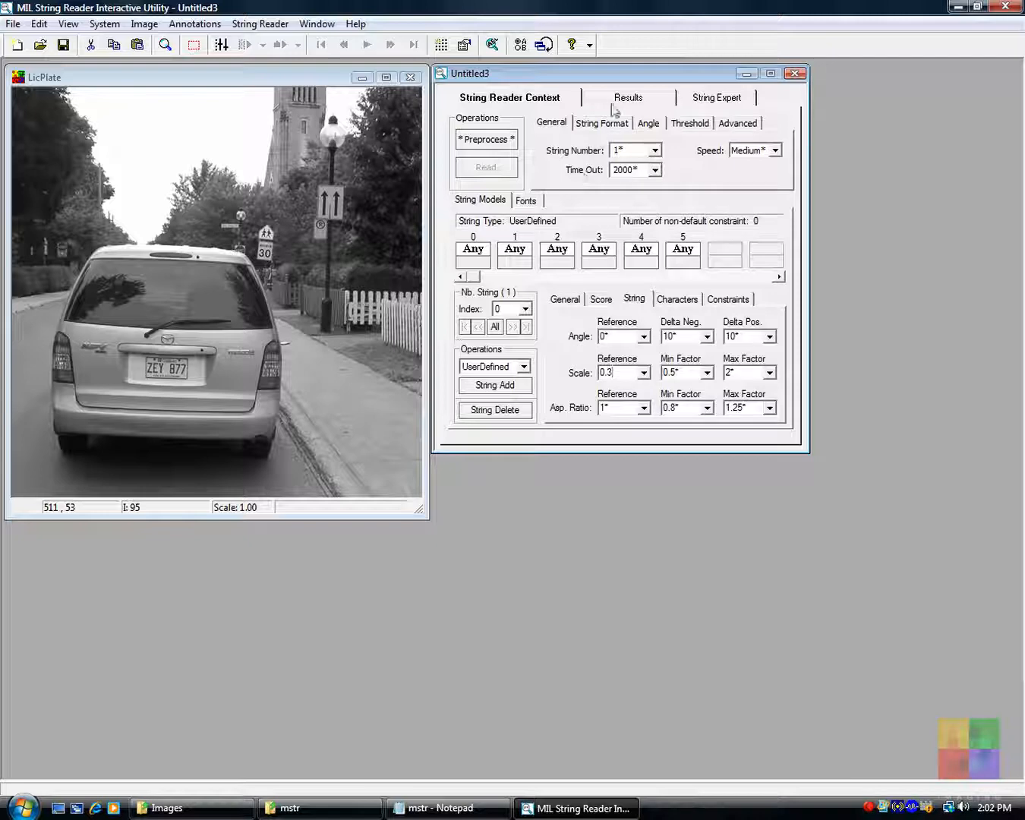
left_click(627, 97)
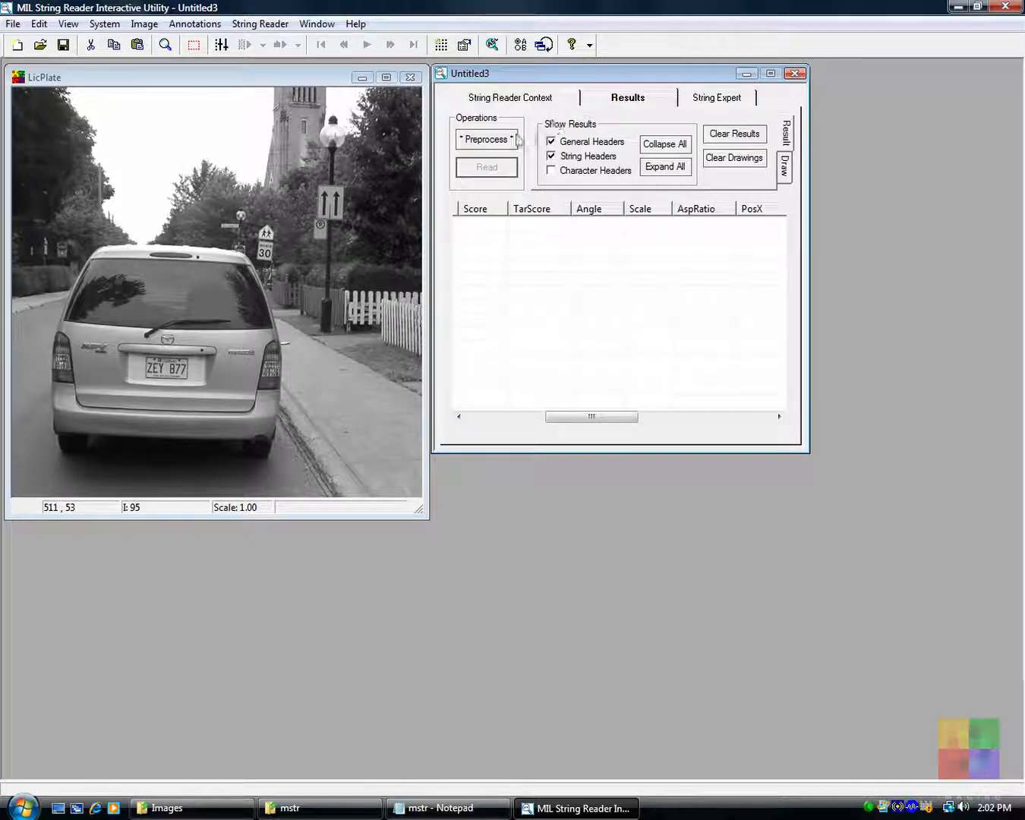
left_click(485, 139)
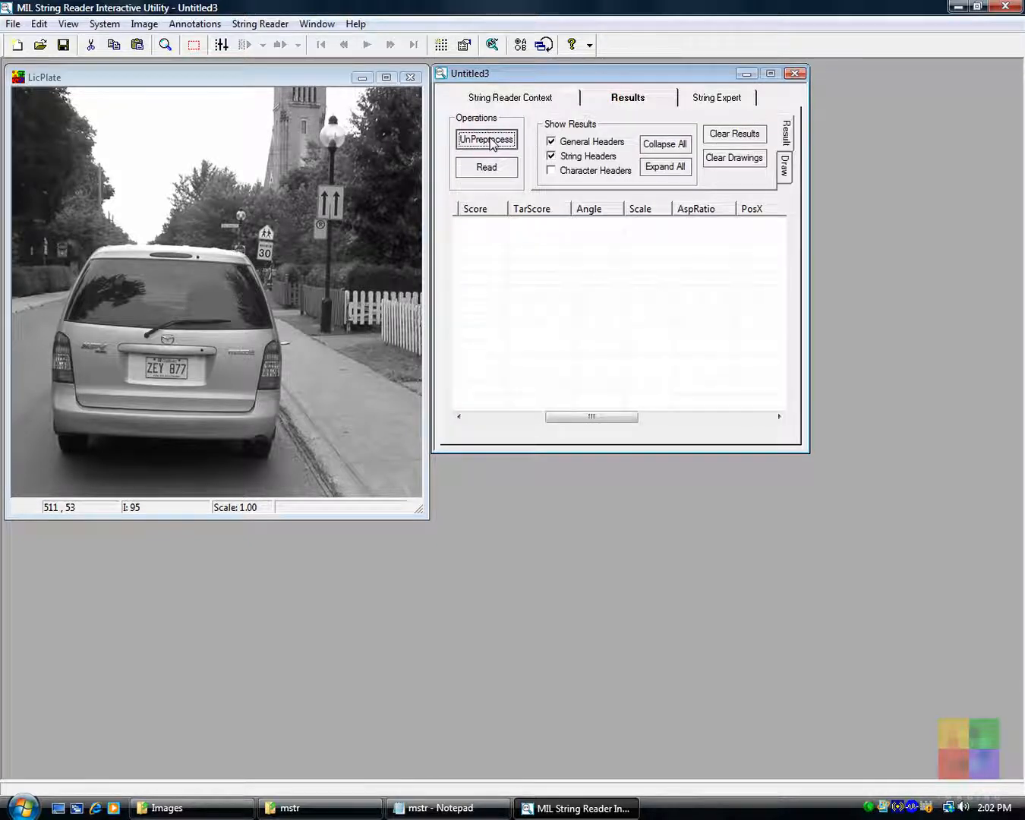
left_click(486, 167)
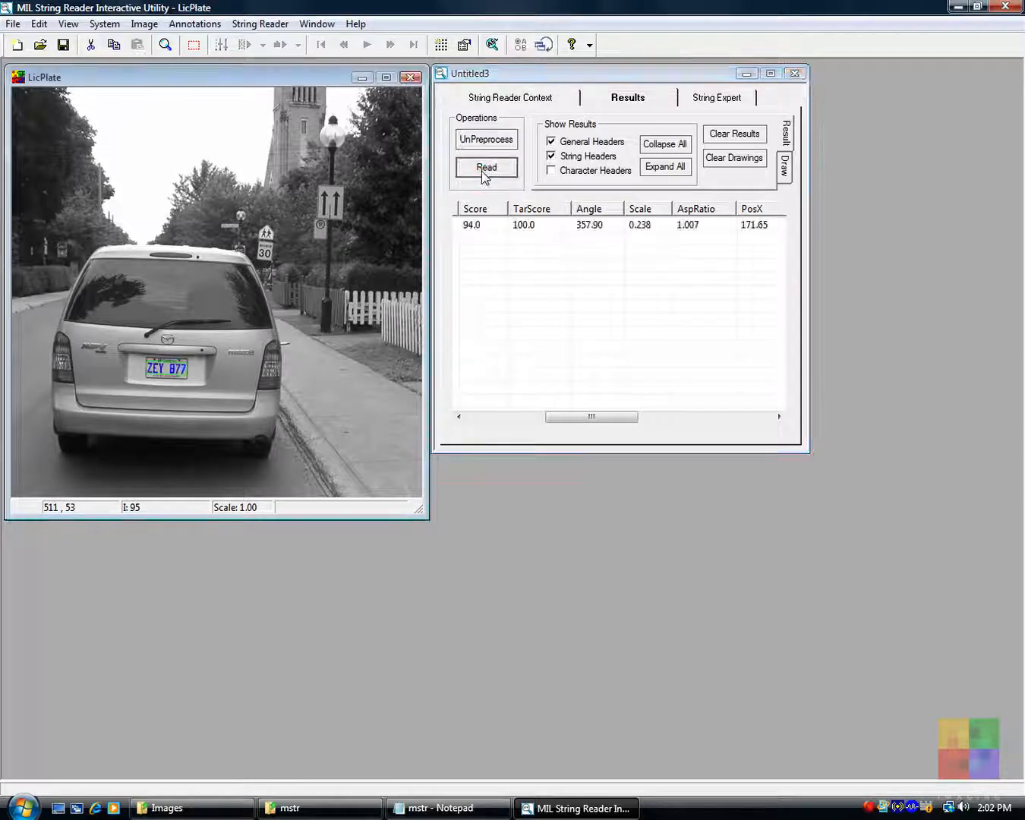